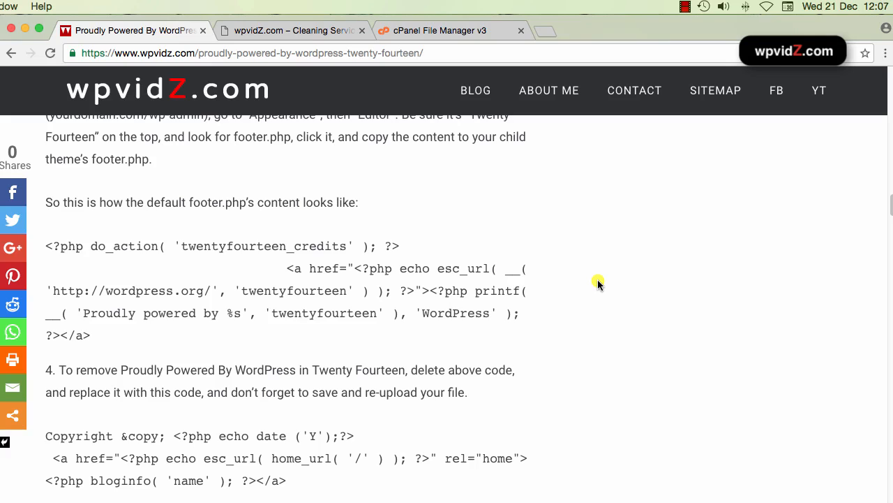
mouse_move(188, 431)
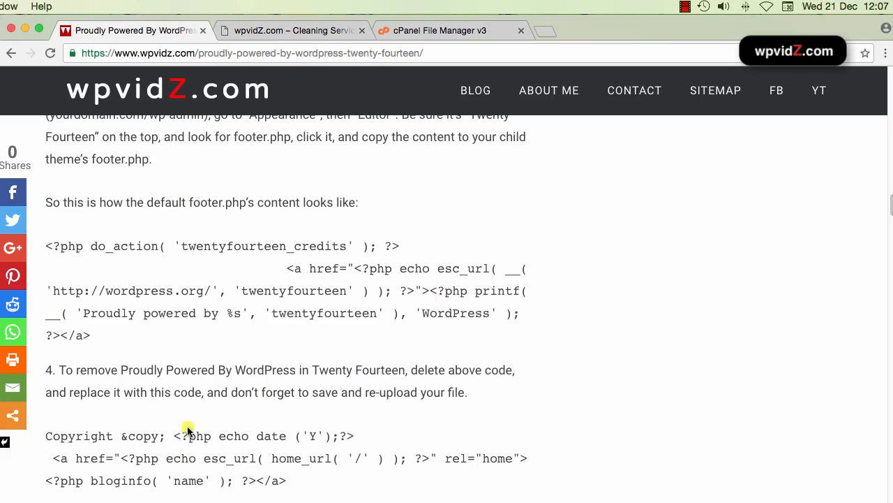
Highlight the Copyright &copy; footer code with the bloginfo('name') link in the wpvidZ post.
left_click_drag(188, 433, 265, 455)
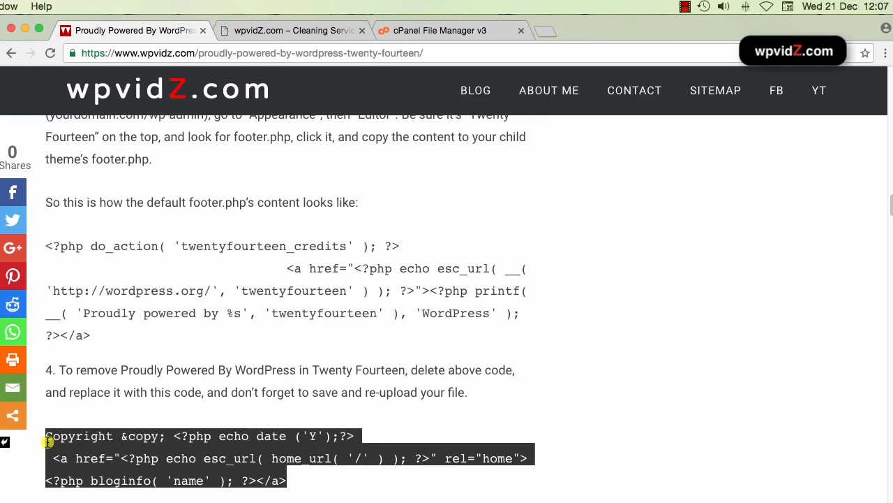
mouse_move(739, 406)
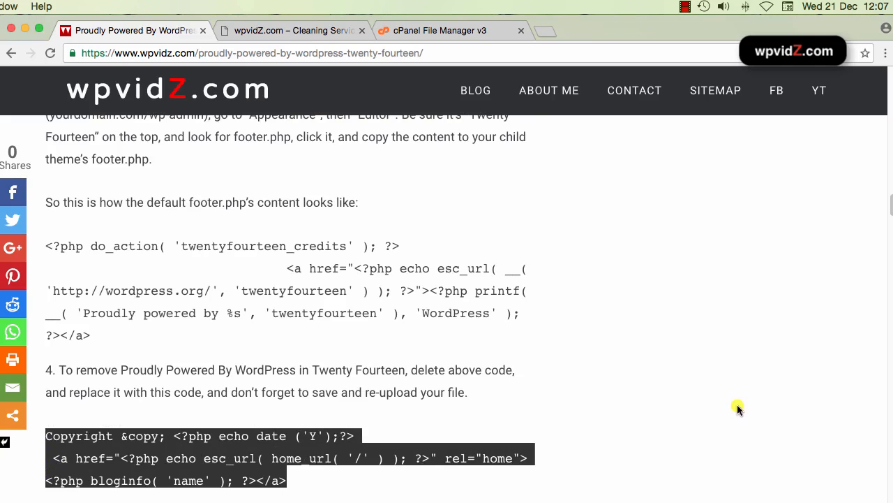
mouse_move(728, 408)
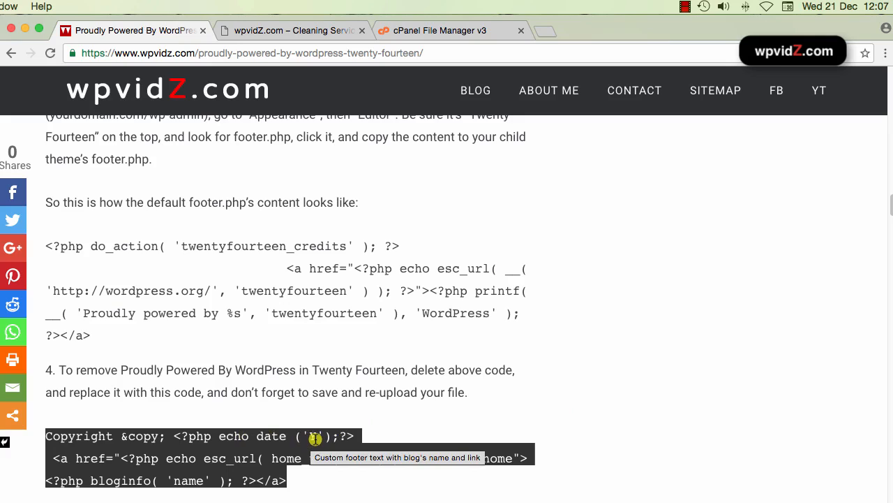
mouse_move(524, 422)
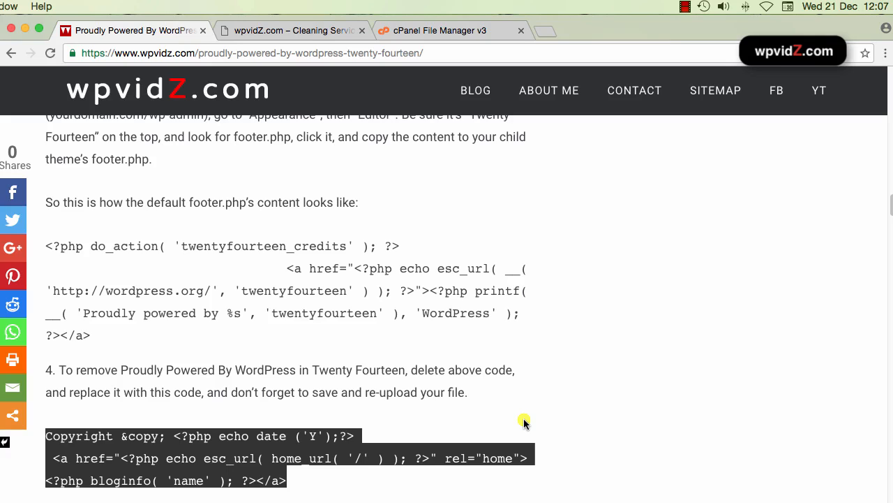
mouse_move(581, 421)
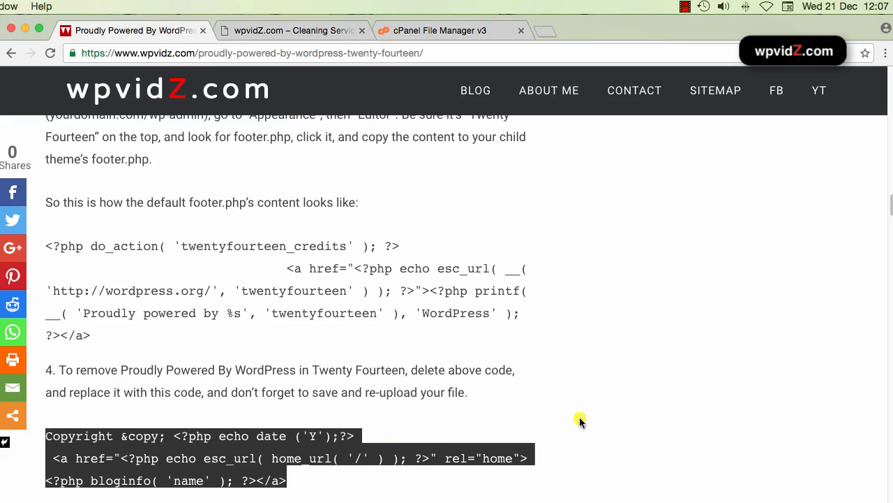
mouse_move(447, 431)
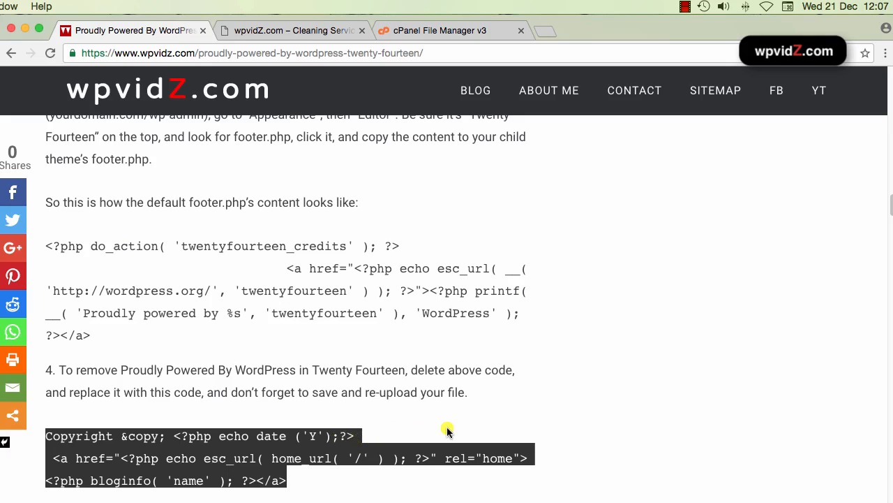
mouse_move(447, 431)
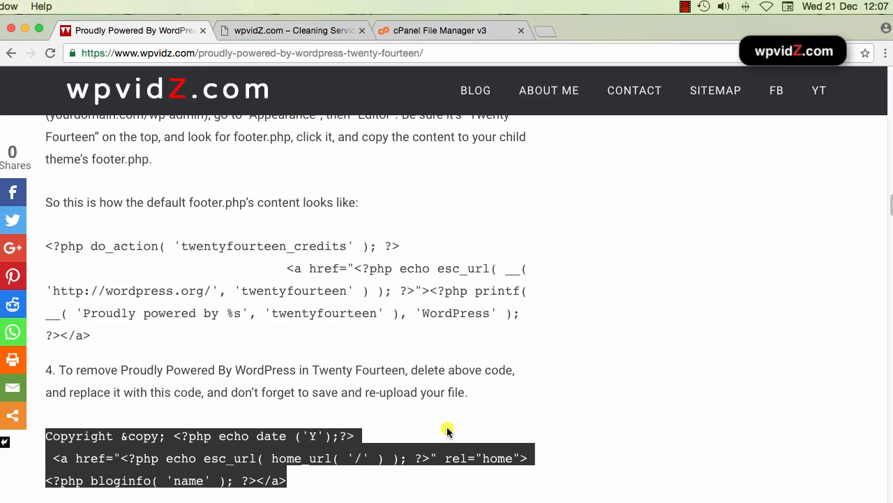
mouse_move(162, 465)
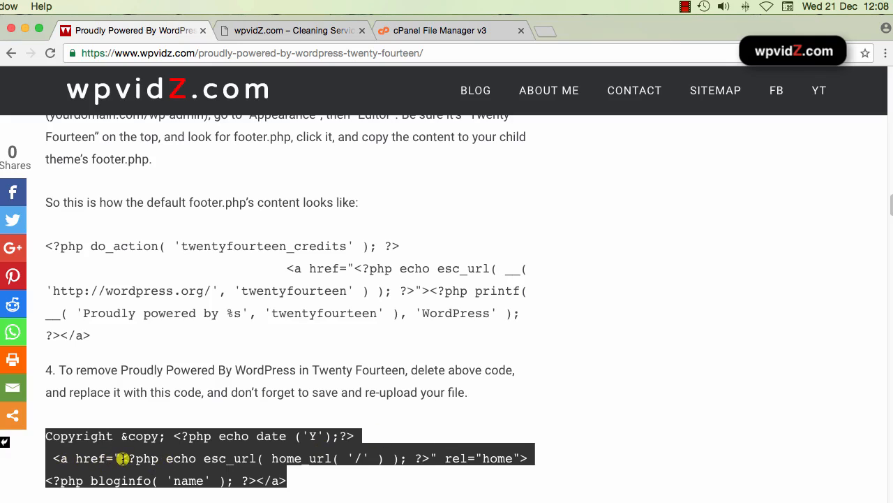
mouse_move(366, 470)
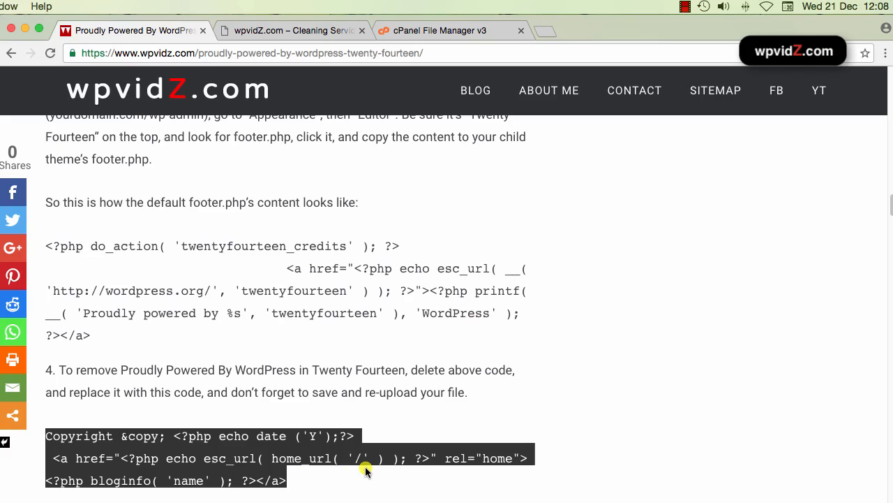
mouse_move(398, 471)
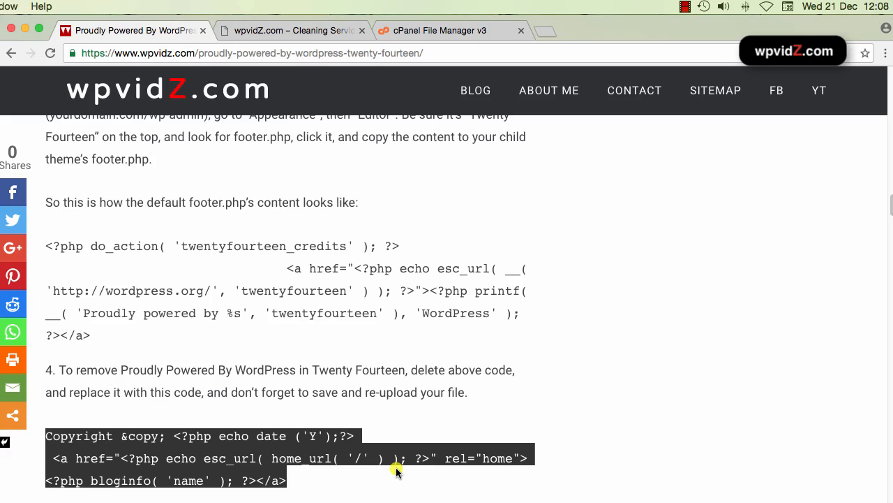
mouse_move(353, 471)
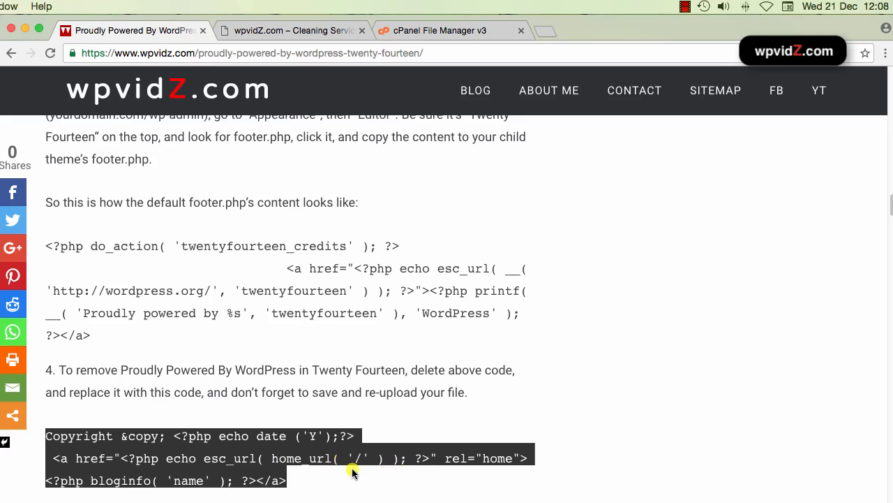
mouse_move(204, 484)
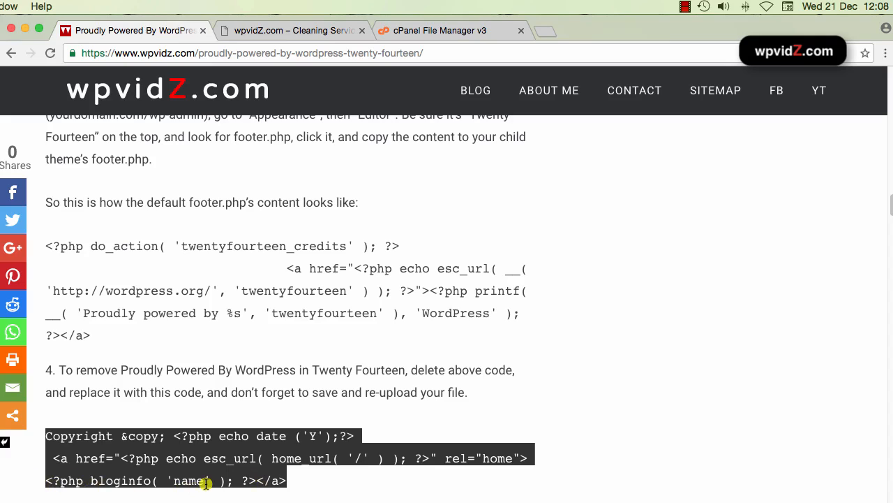
mouse_move(305, 483)
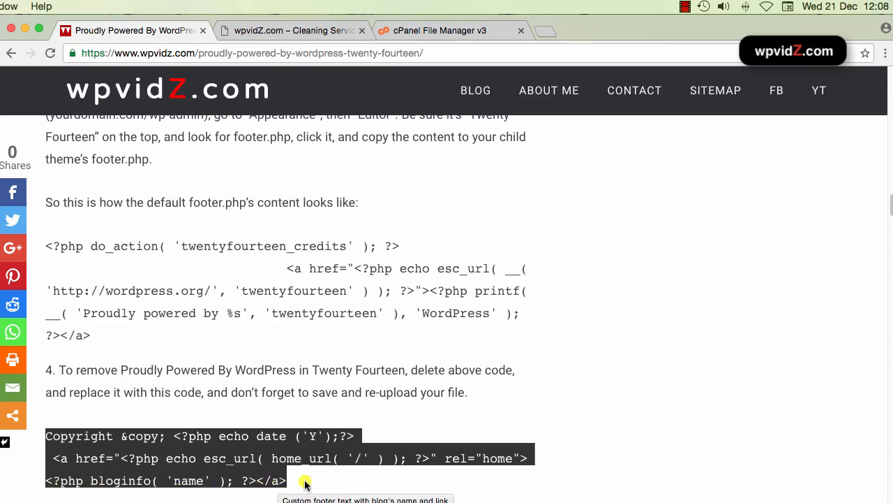
mouse_move(199, 46)
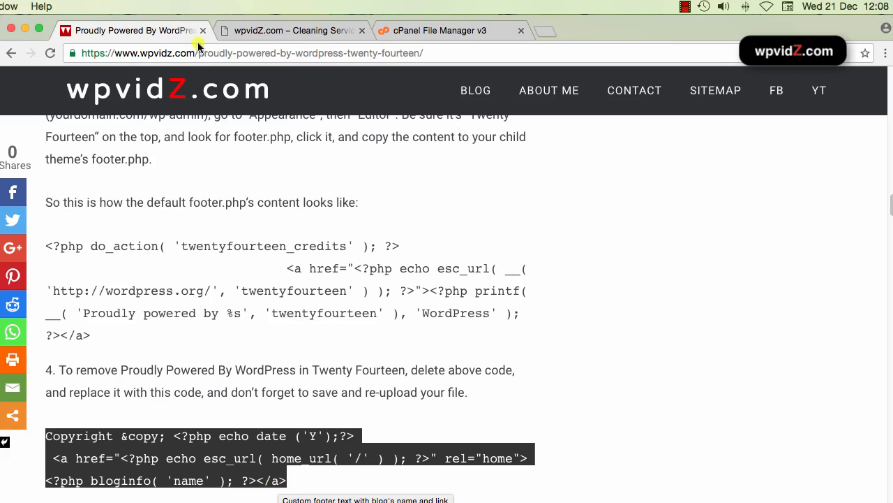
Check the kimwp.com footer reading 'Proudly powered by WordPress', then return to File Manager.
left_click(293, 30)
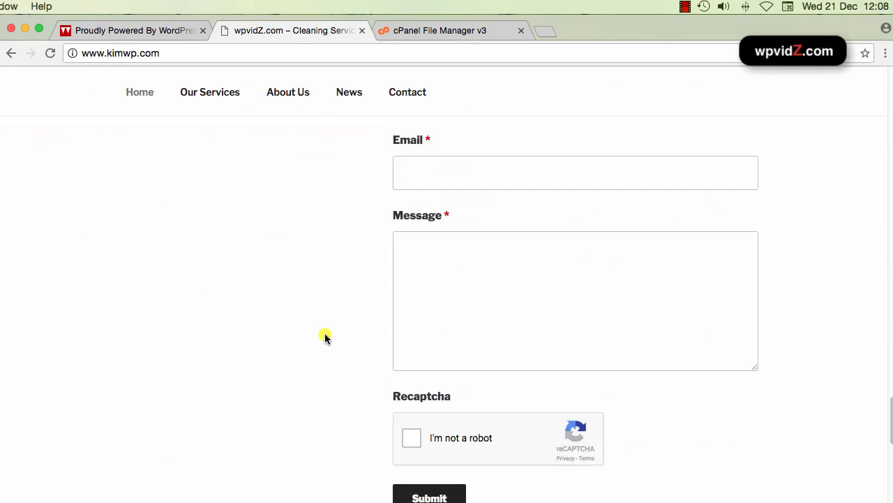
scroll("down", 3)
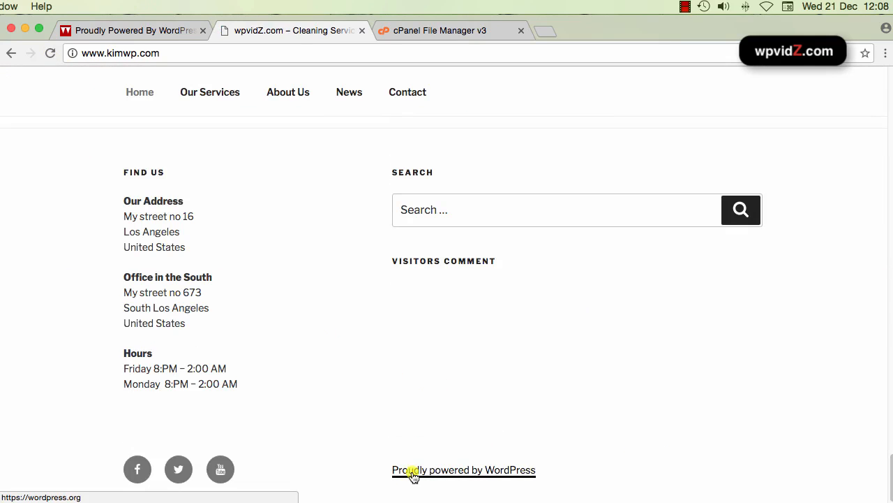
mouse_move(532, 474)
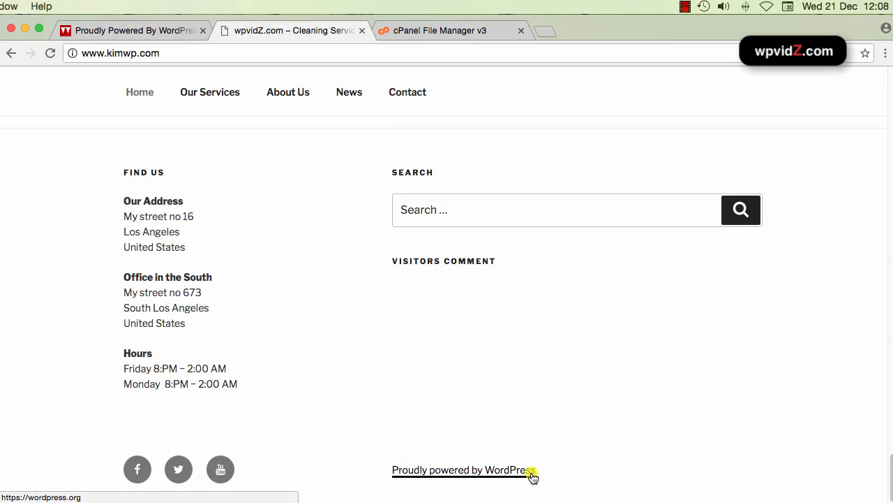
mouse_move(303, 373)
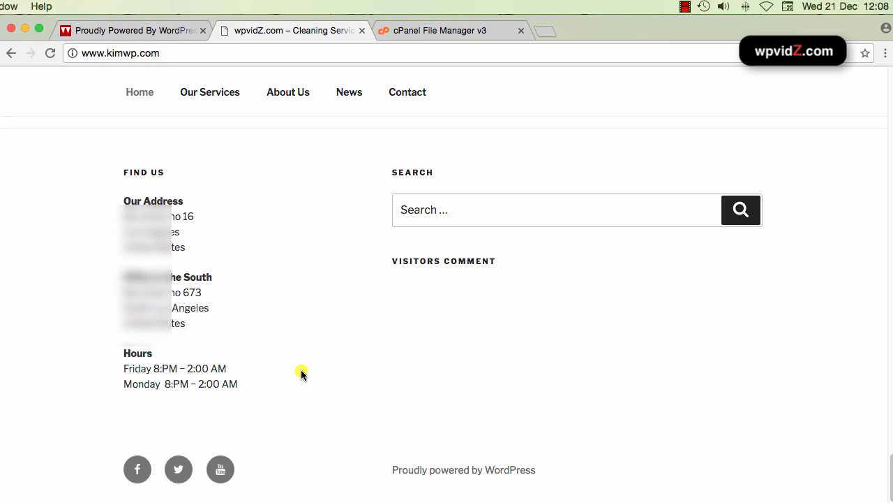
left_click(447, 30)
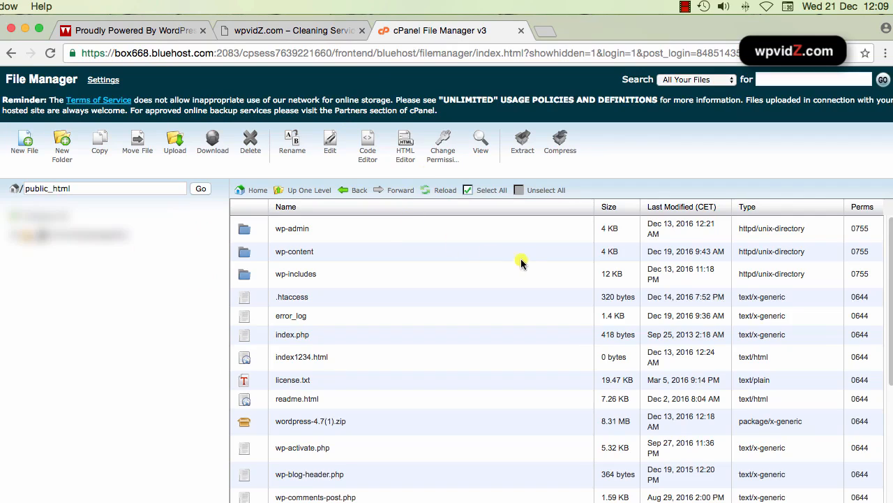
mouse_move(564, 268)
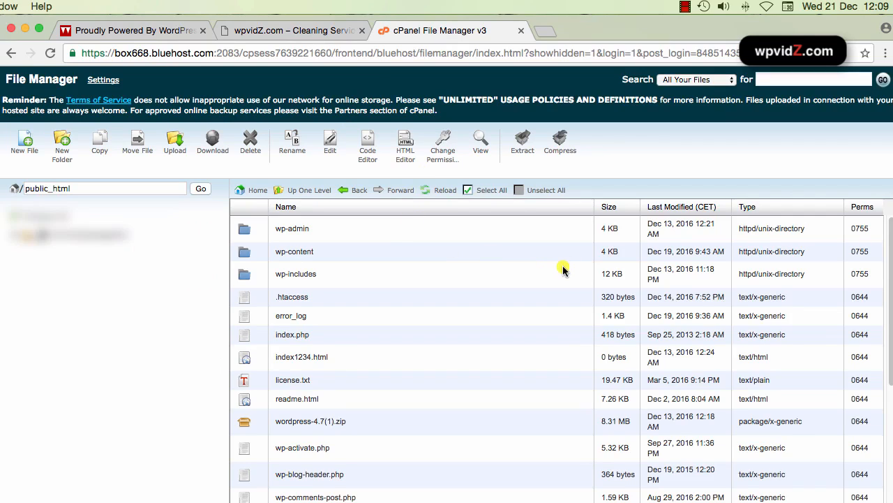
mouse_move(78, 202)
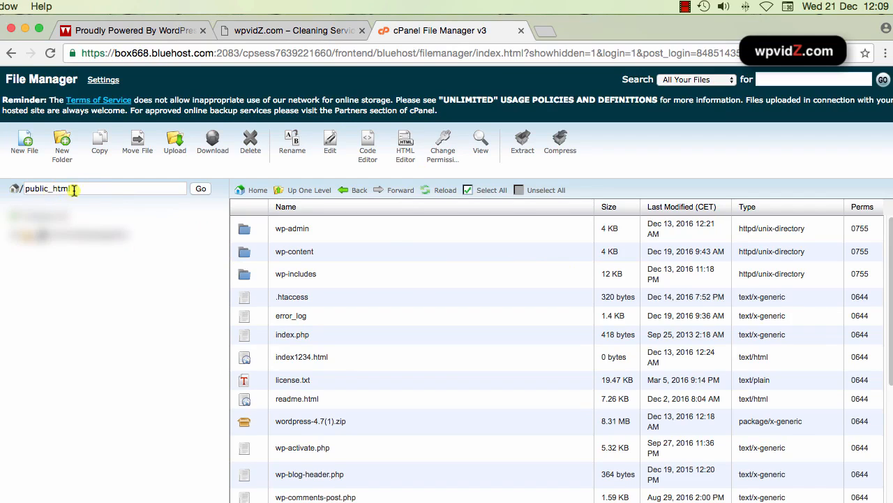
Navigate from public_html into wp-content/themes, listing twentyseventeen and twentyseventeen-child.
left_click(97, 188)
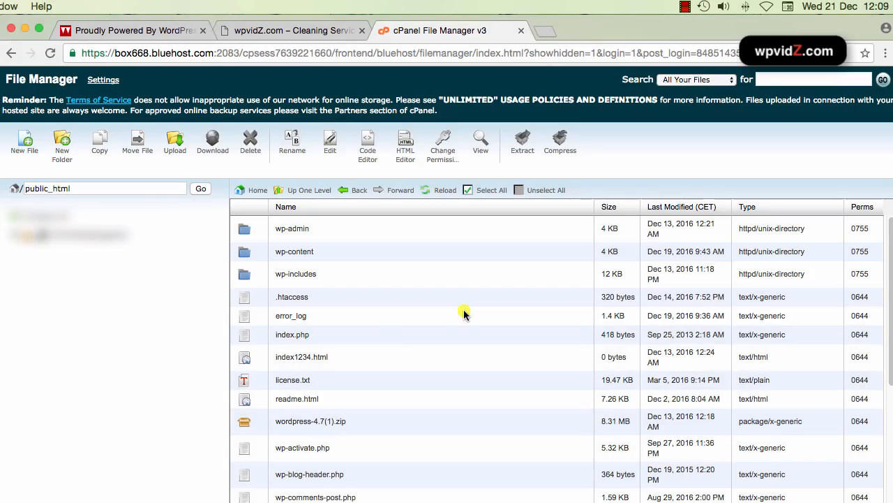
mouse_move(440, 356)
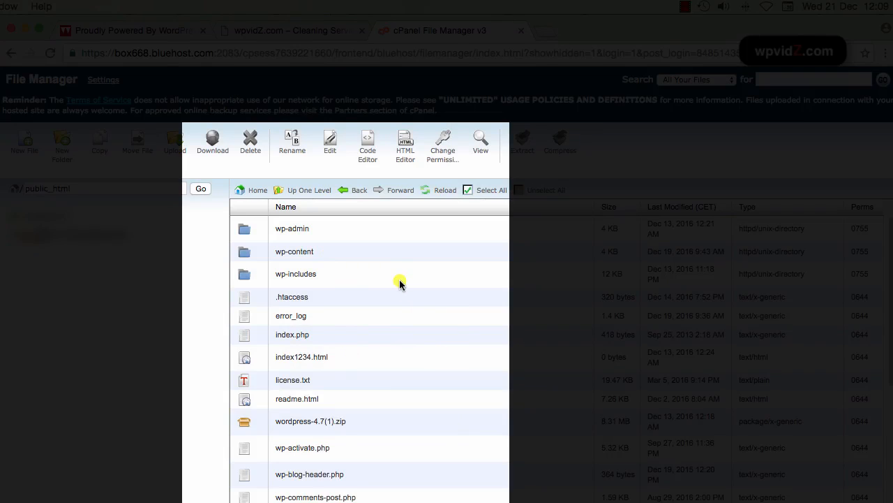
mouse_move(438, 337)
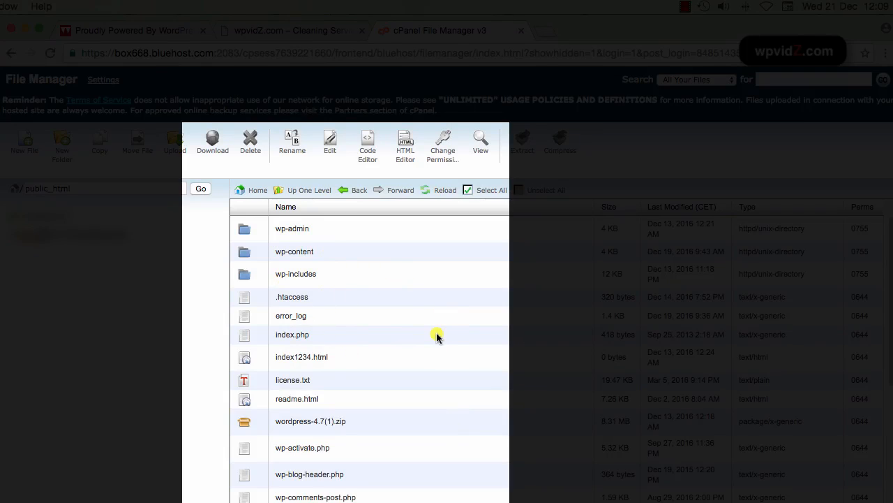
mouse_move(310, 251)
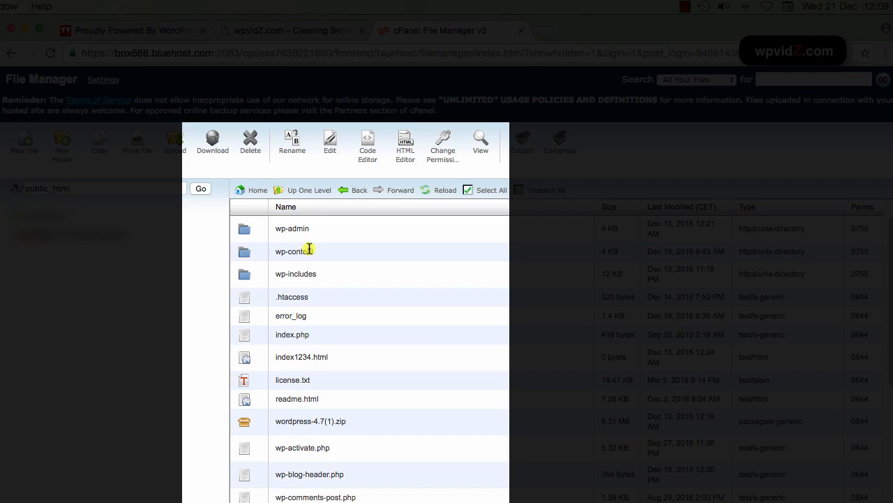
double_click(296, 251)
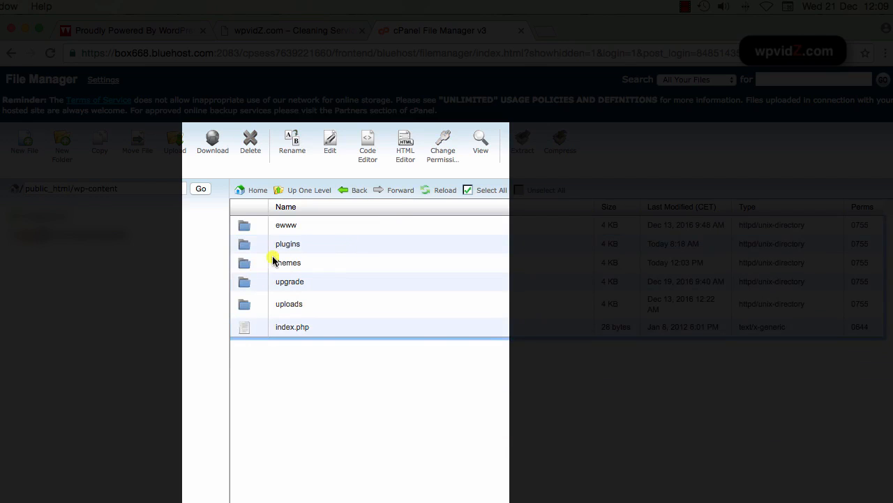
double_click(286, 262)
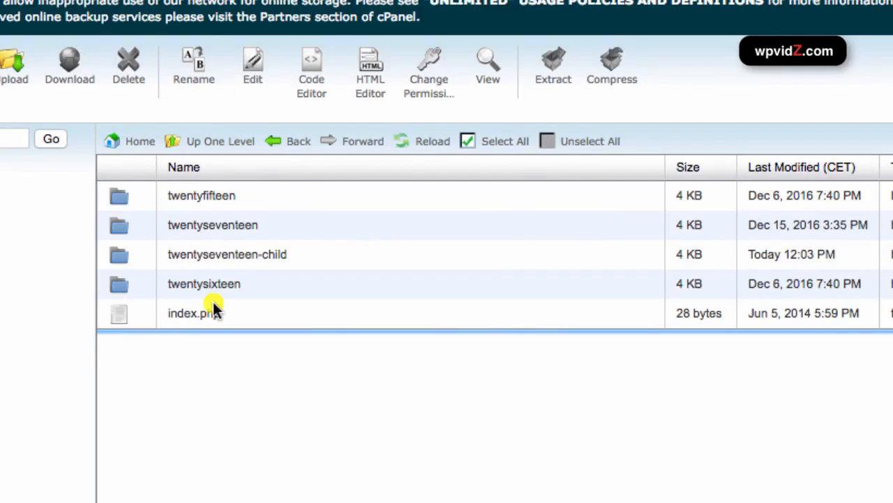
mouse_move(269, 233)
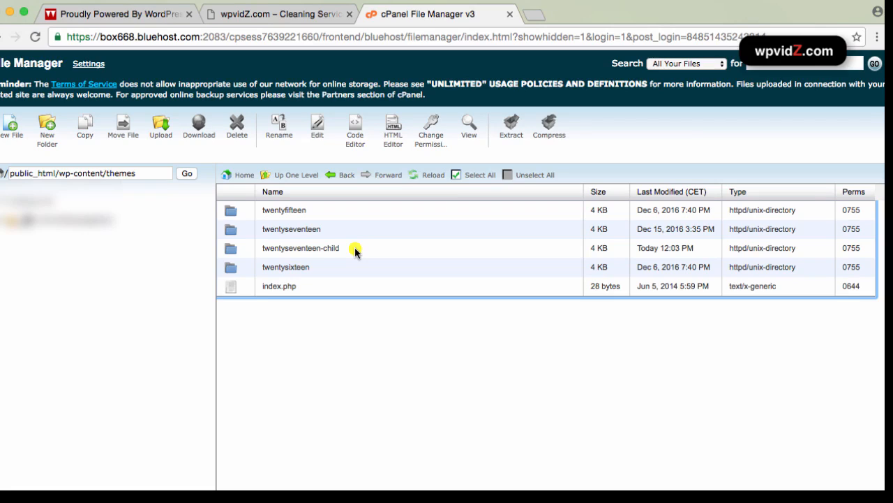
mouse_move(283, 252)
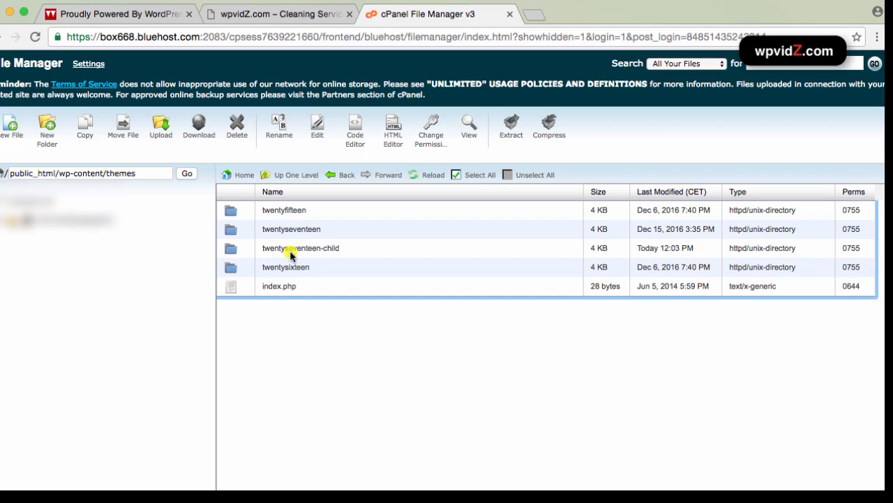
left_click(300, 248)
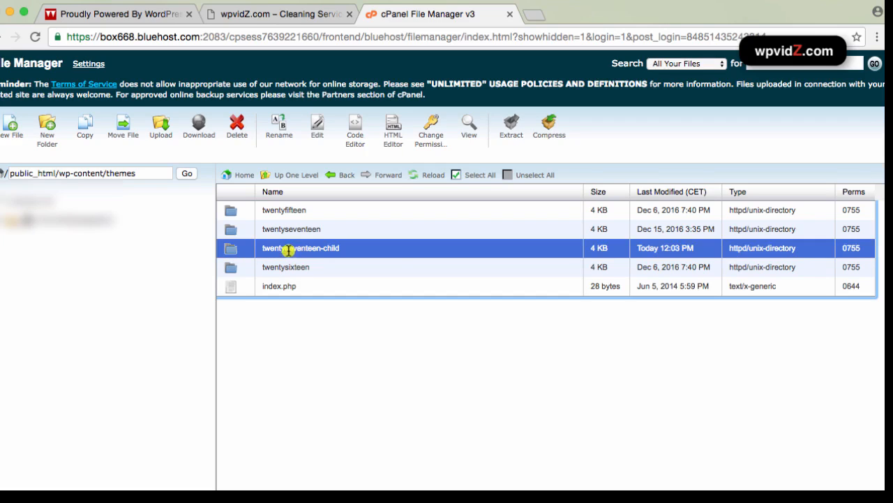
right_click(301, 247)
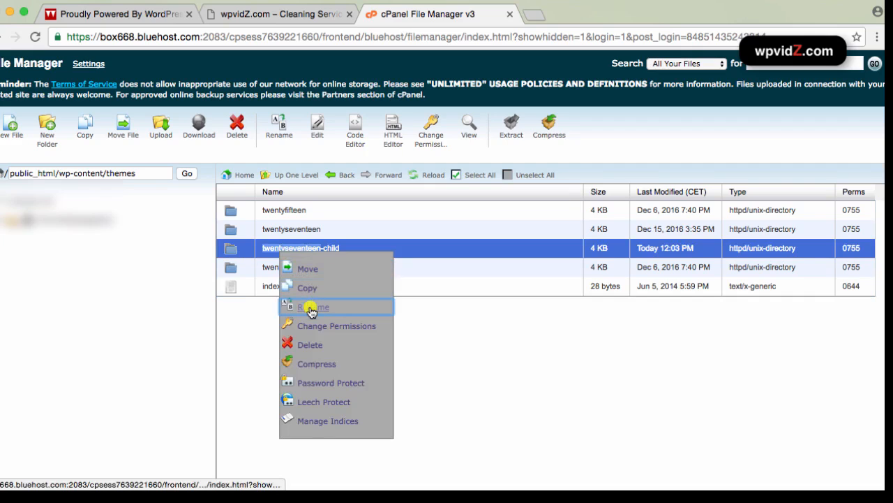
left_click(314, 306)
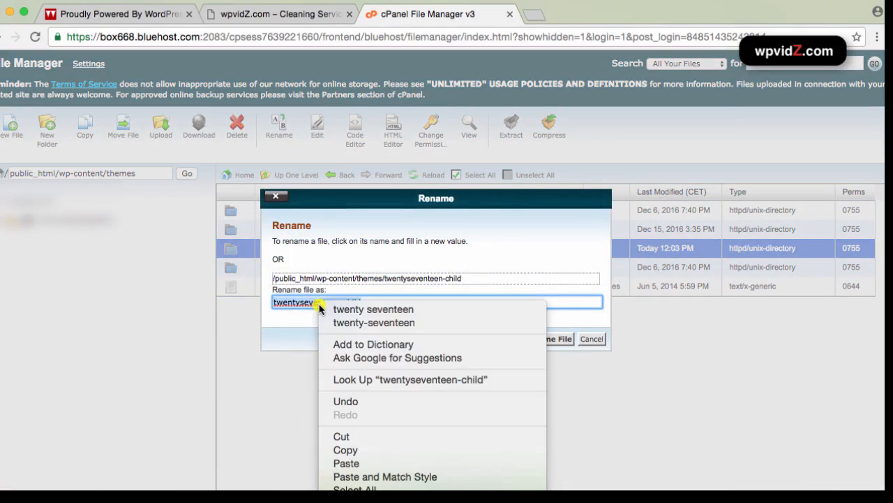
mouse_move(402, 431)
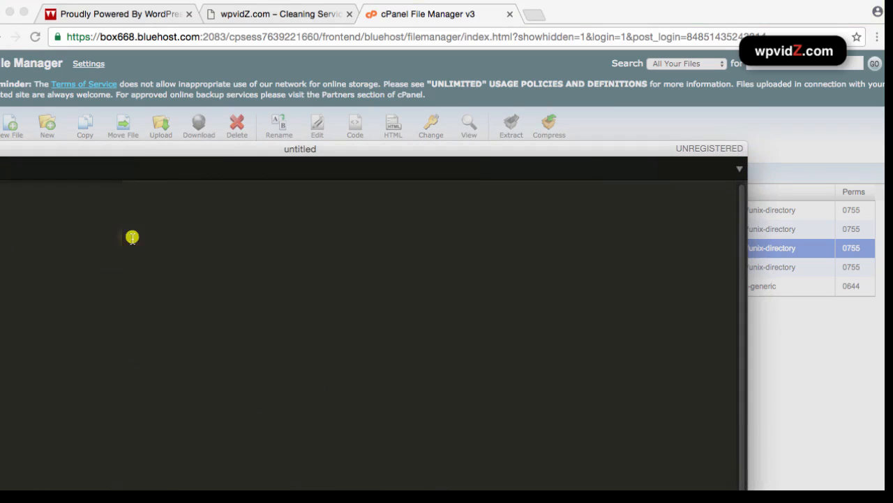
right_click(132, 236)
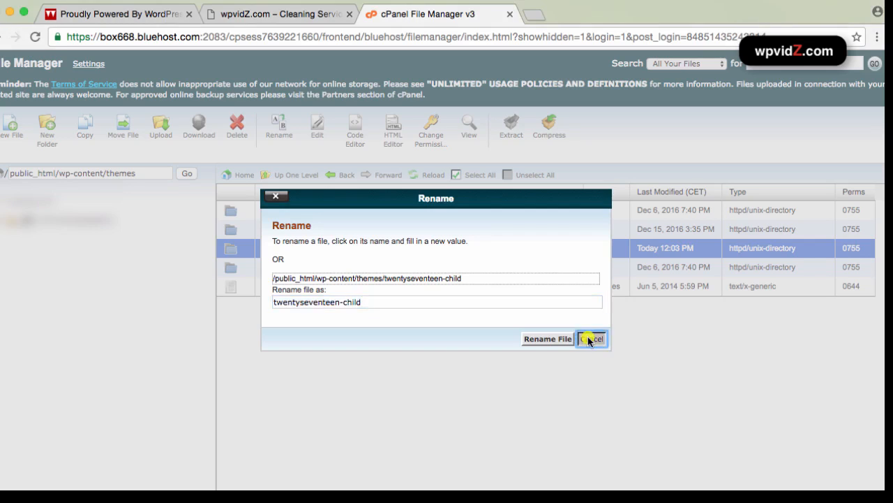
left_click(591, 338)
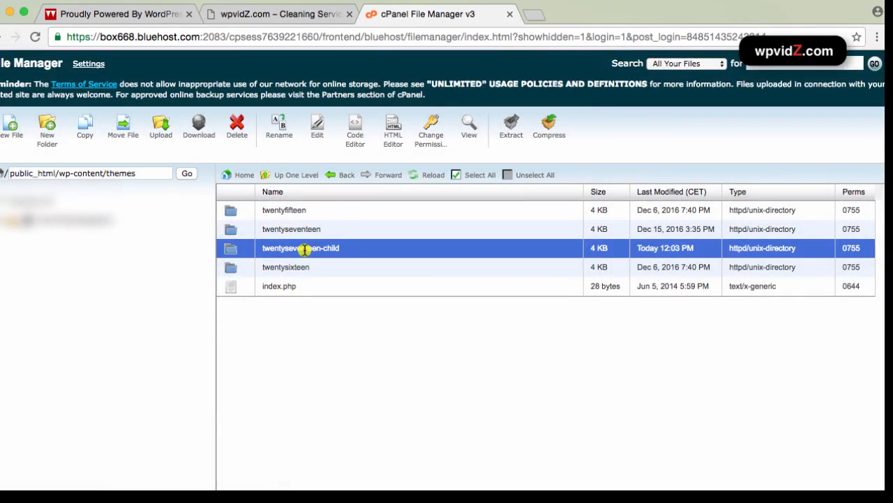
mouse_move(332, 248)
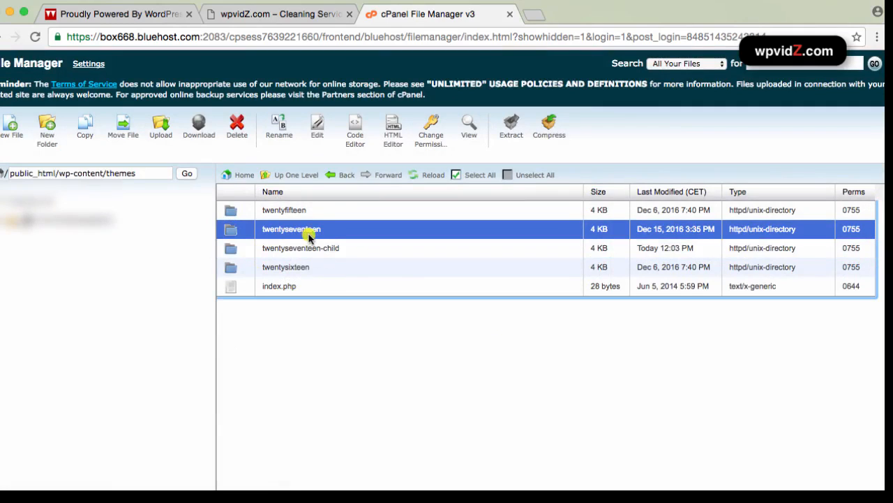
mouse_move(232, 229)
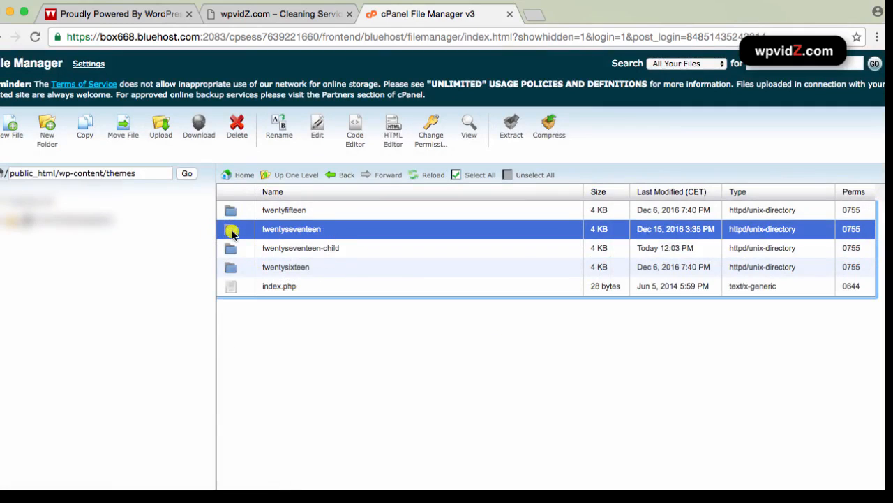
Copy twentyseventeen's template-parts into /public_html/wp-content/themes/twentyseventeen-child, then go back to themes.
double_click(291, 229)
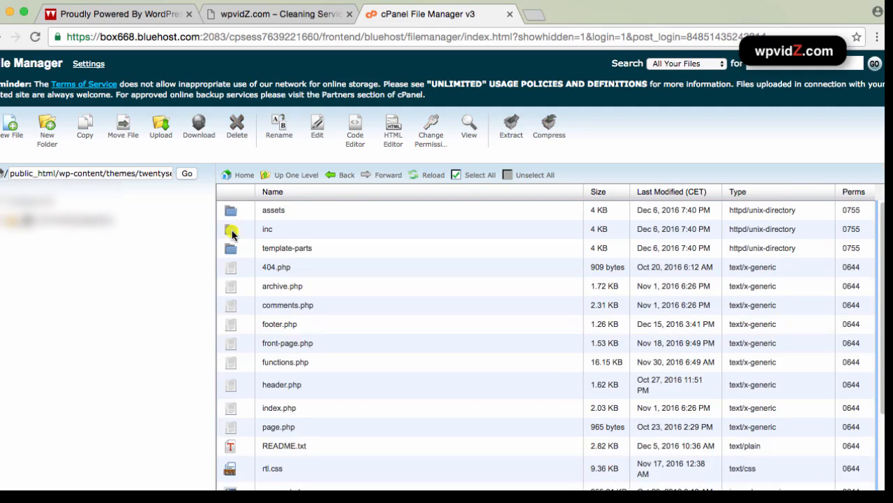
mouse_move(232, 249)
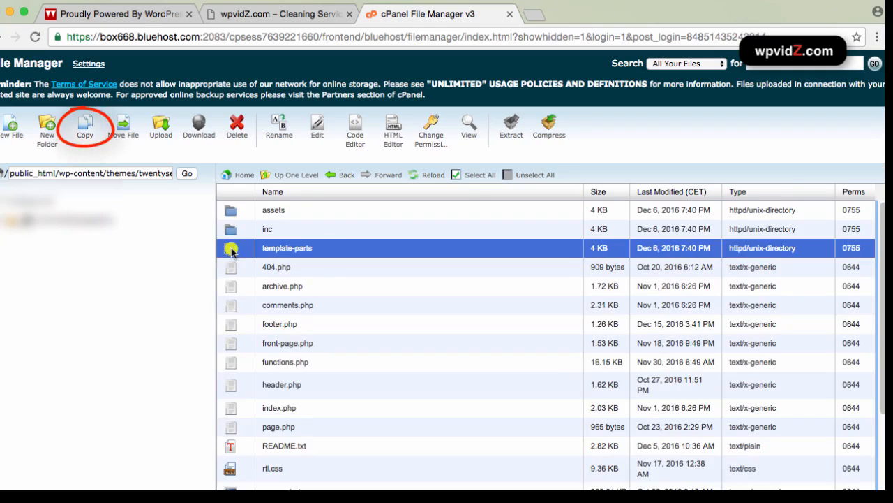
left_click(85, 126)
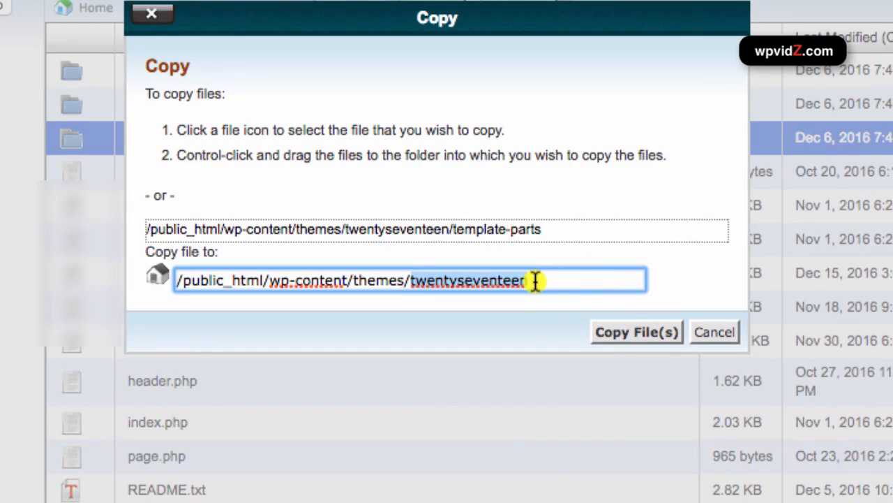
key("Backspace")
type("-child")
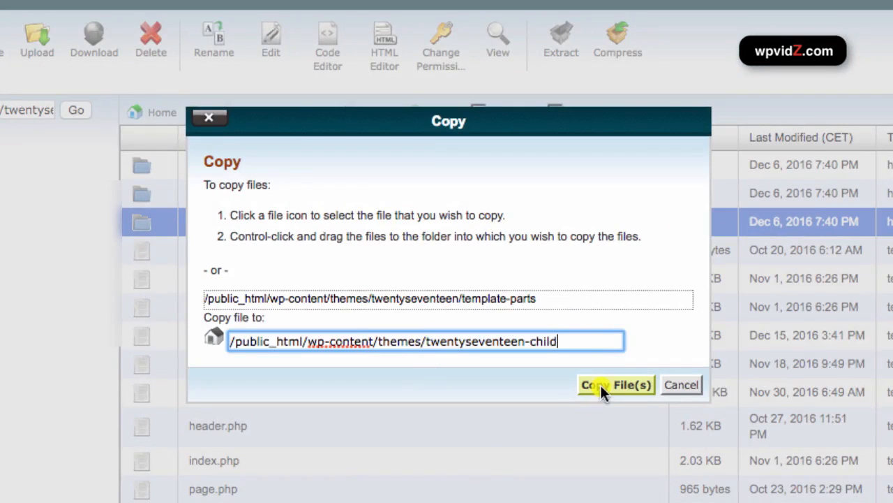
left_click(615, 384)
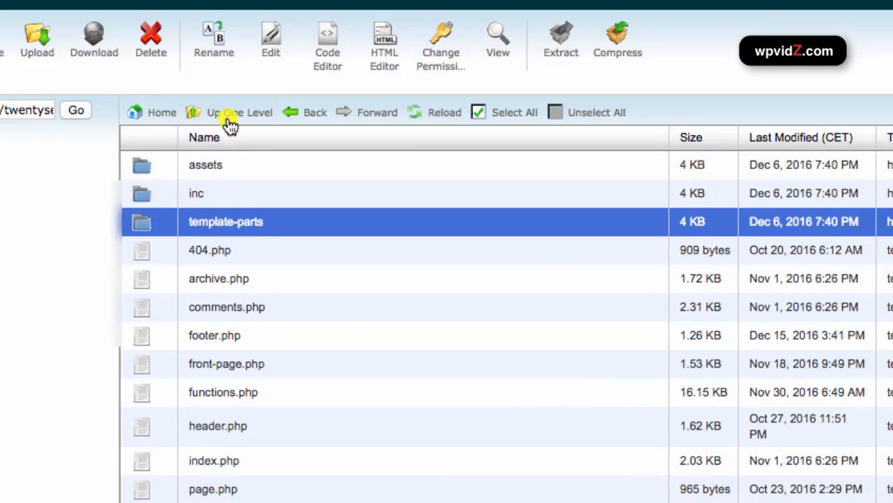
left_click(238, 113)
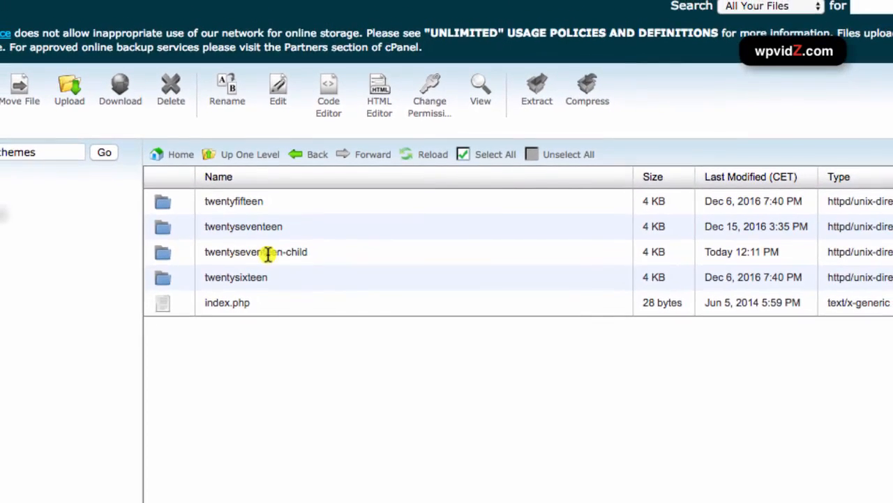
mouse_move(160, 253)
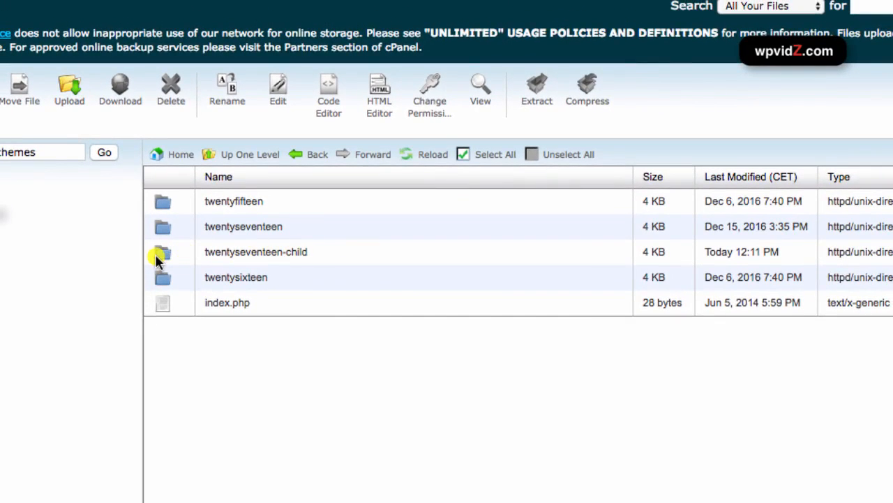
Open the copied template-parts folder inside twentyseventeen-child.
left_click(255, 251)
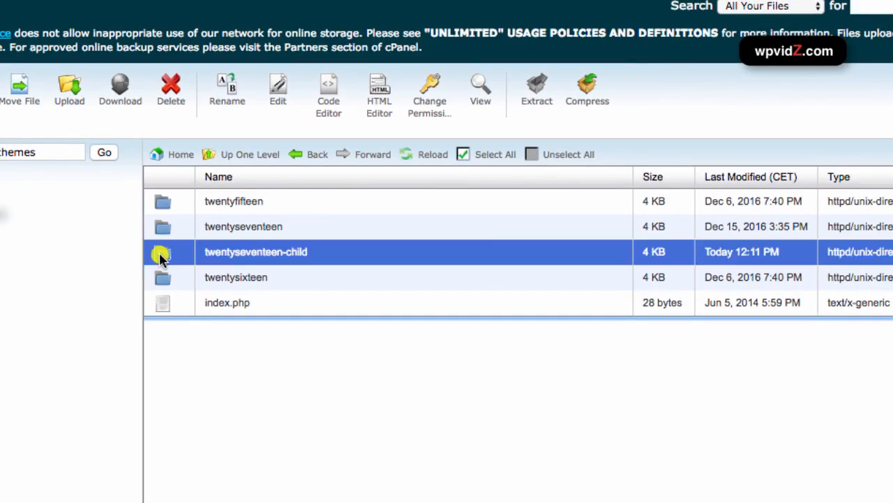
double_click(255, 251)
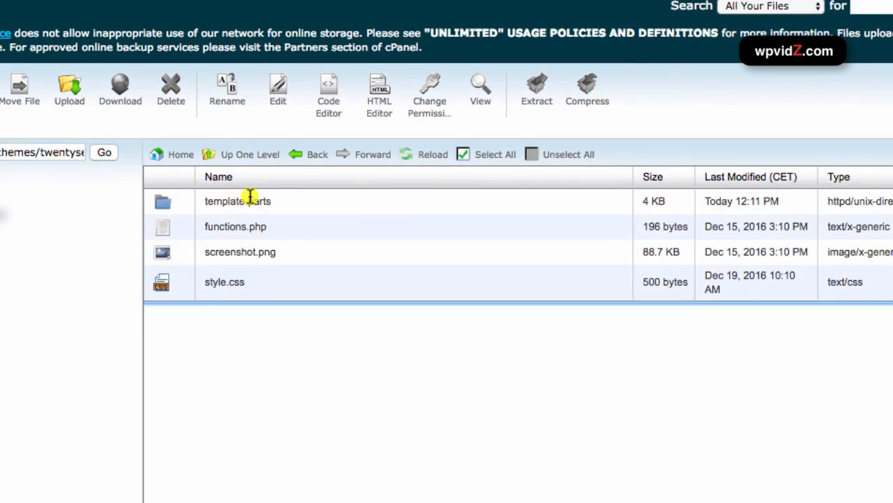
mouse_move(272, 210)
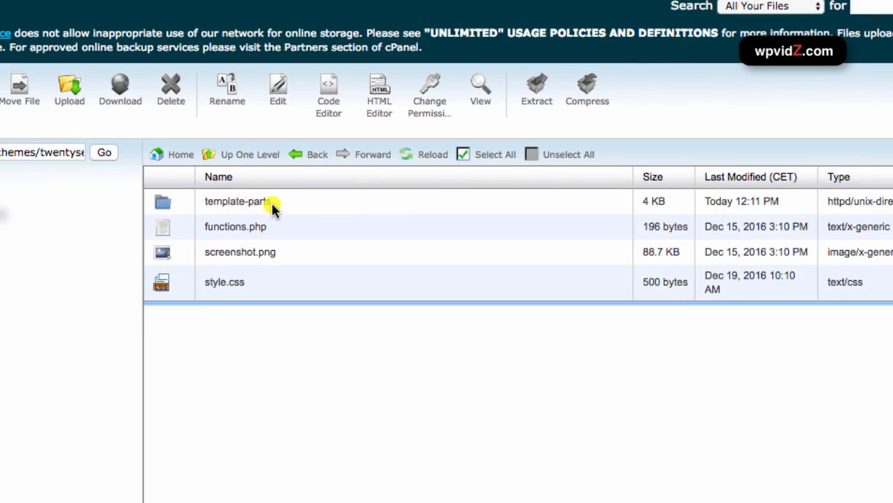
mouse_move(165, 205)
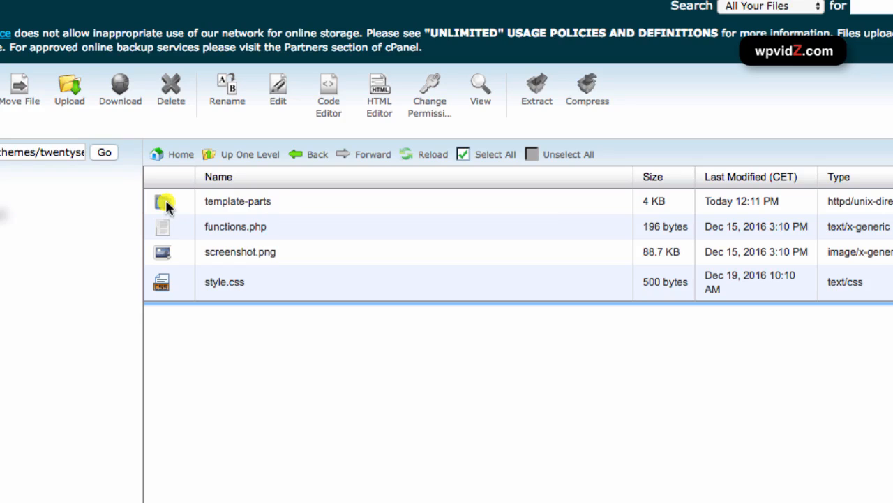
double_click(237, 201)
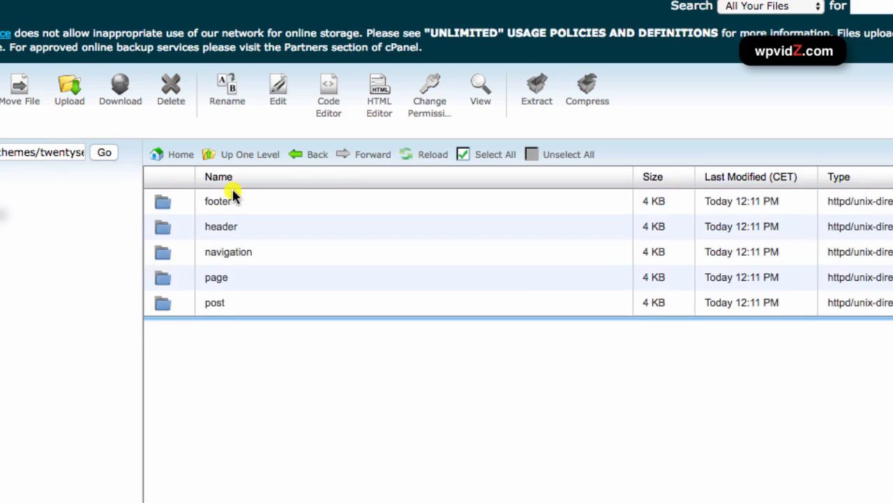
Delete the header, navigation, post and page folders, keeping only footer.
left_click(221, 226)
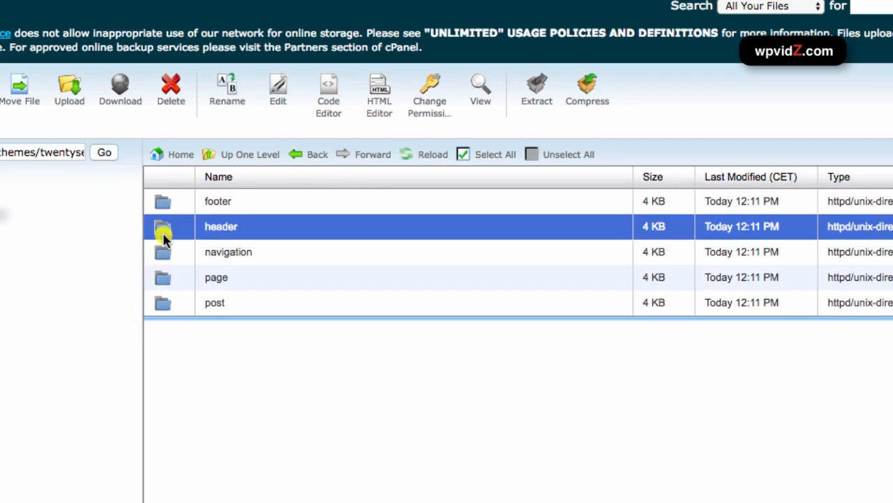
mouse_move(176, 259)
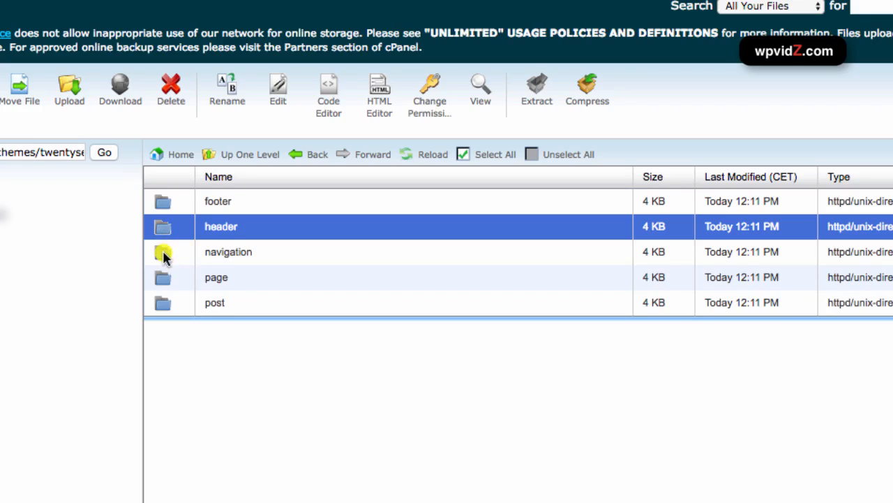
left_click(228, 252)
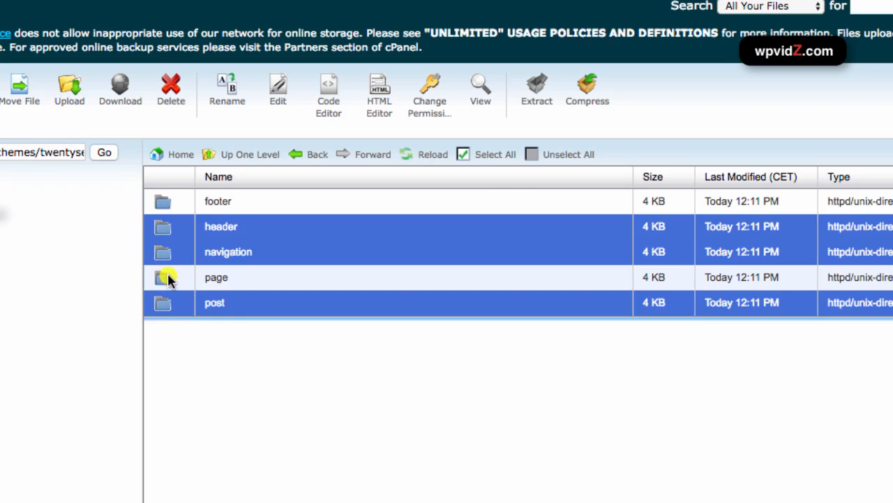
left_click(216, 278)
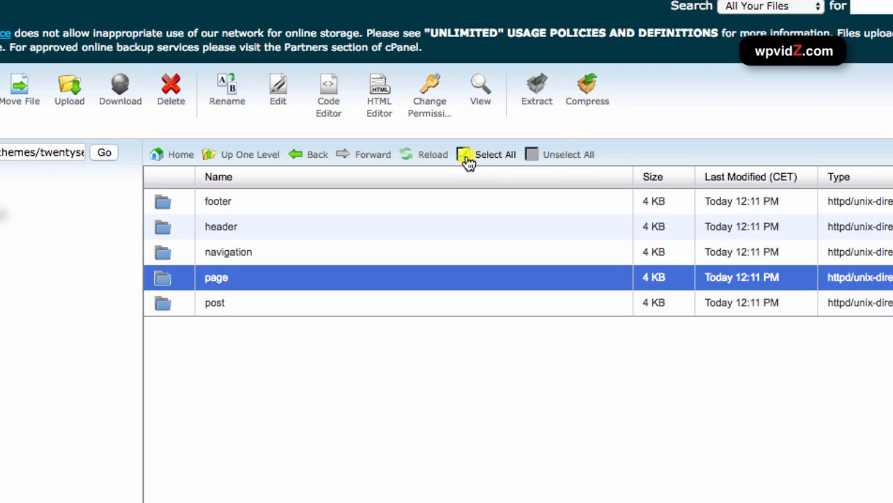
left_click(463, 154)
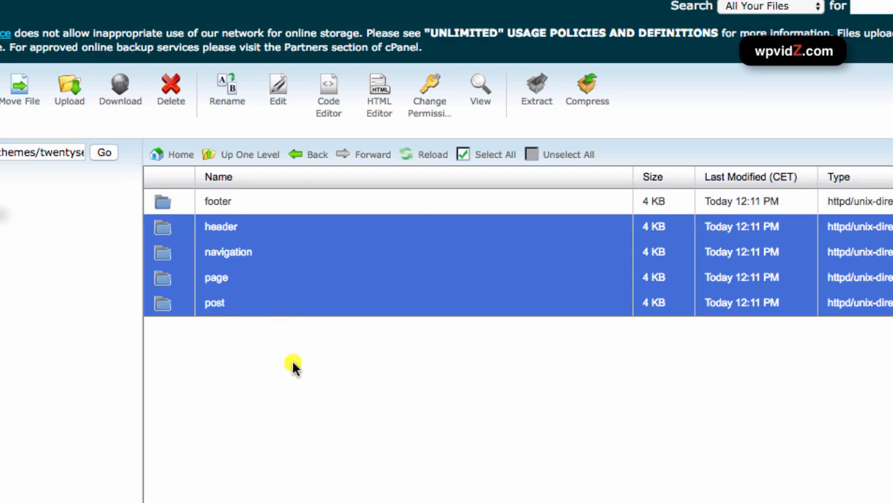
mouse_move(294, 340)
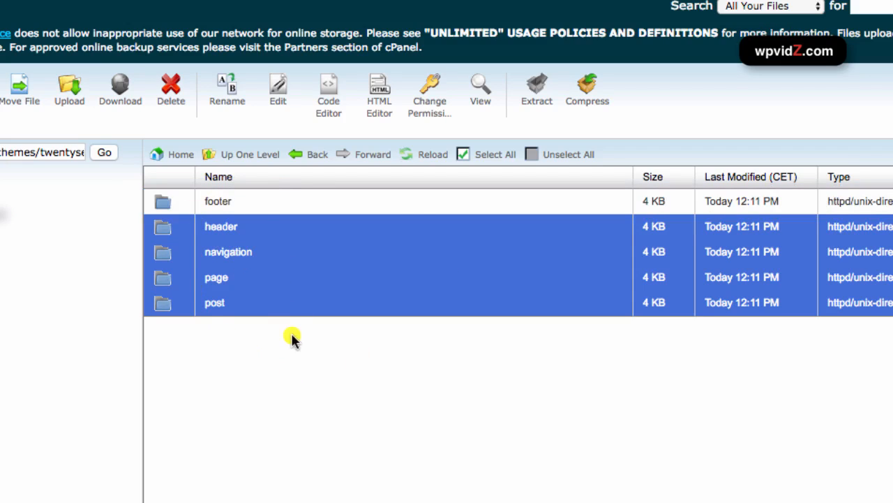
mouse_move(234, 208)
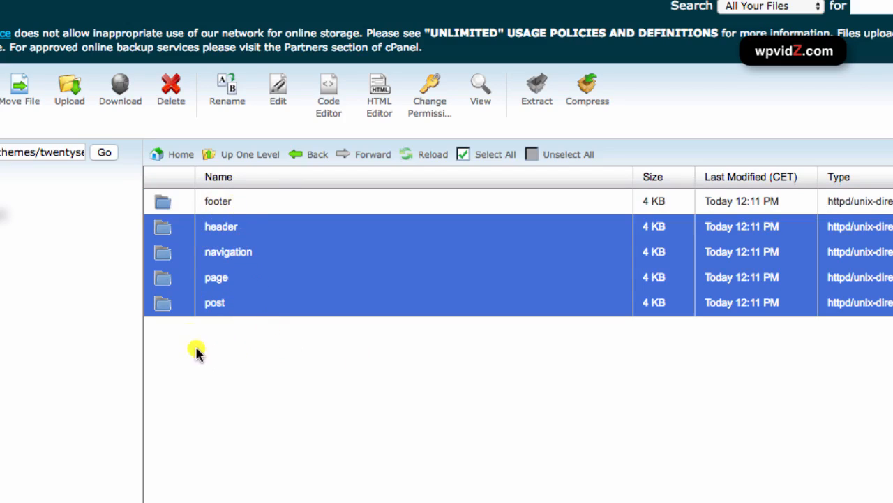
mouse_move(283, 349)
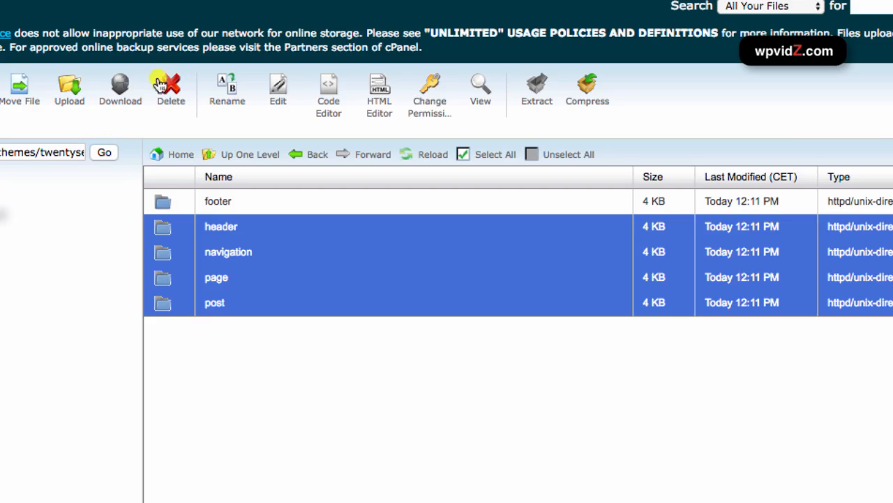
mouse_move(475, 386)
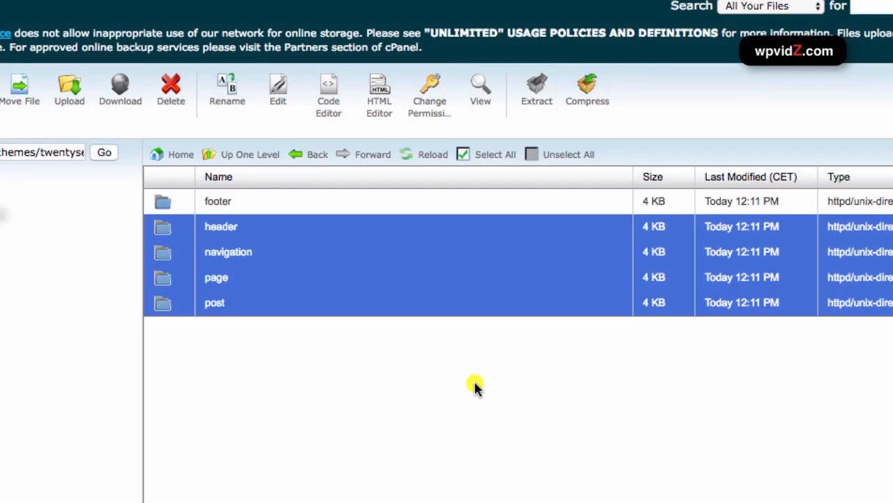
left_click(171, 90)
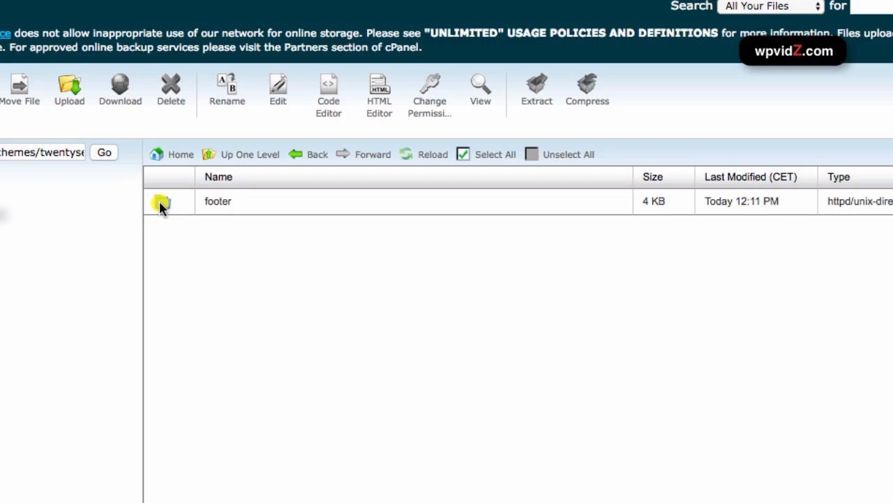
Delete footer-widgets.php from the footer folder and select site-info.php.
double_click(217, 201)
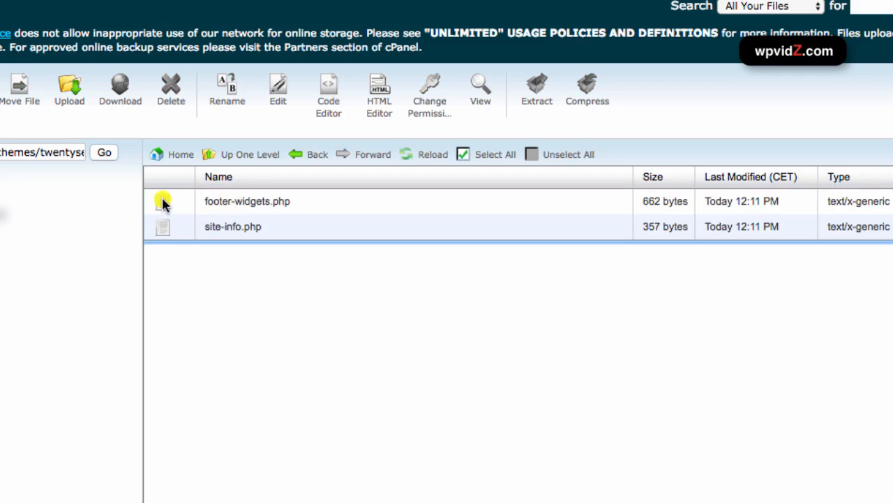
left_click(248, 201)
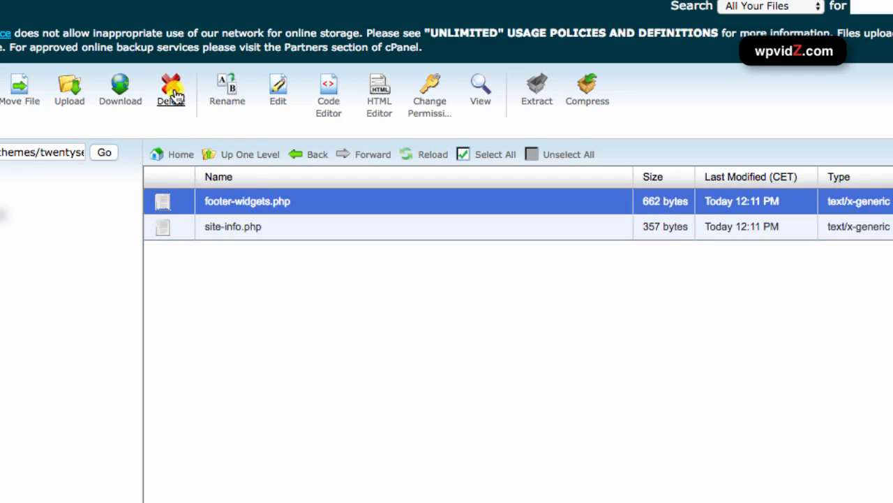
left_click(171, 89)
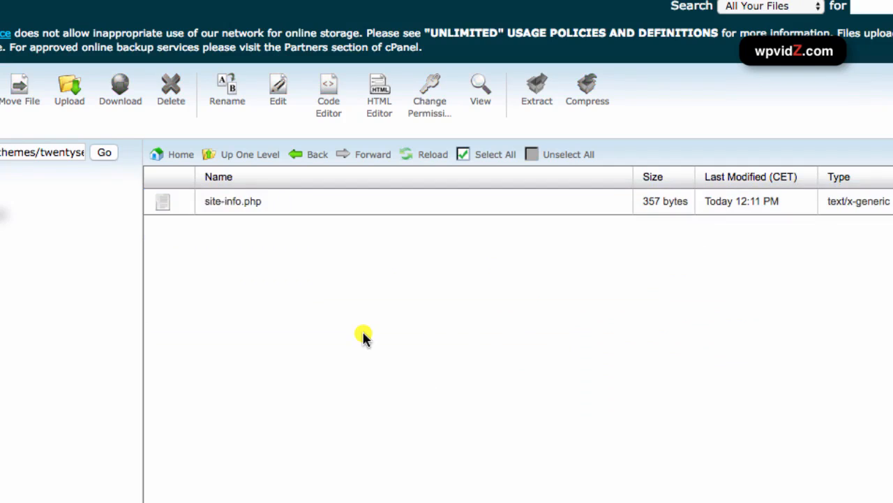
mouse_move(282, 253)
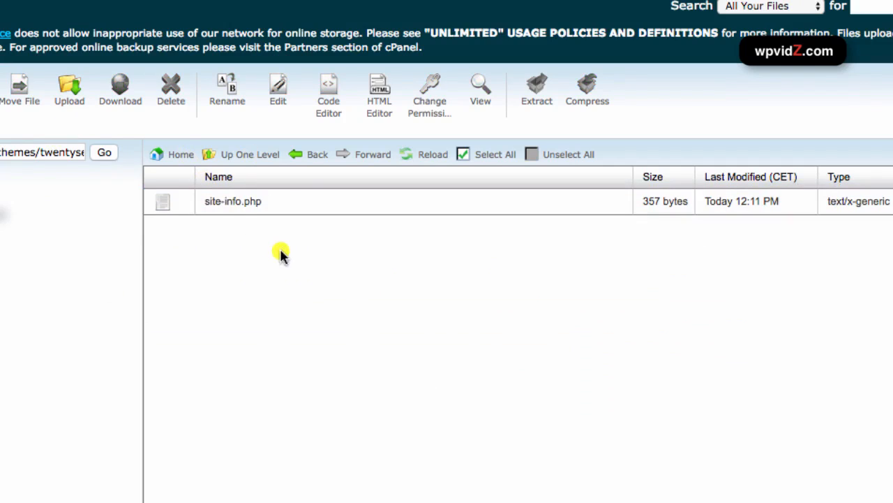
mouse_move(307, 216)
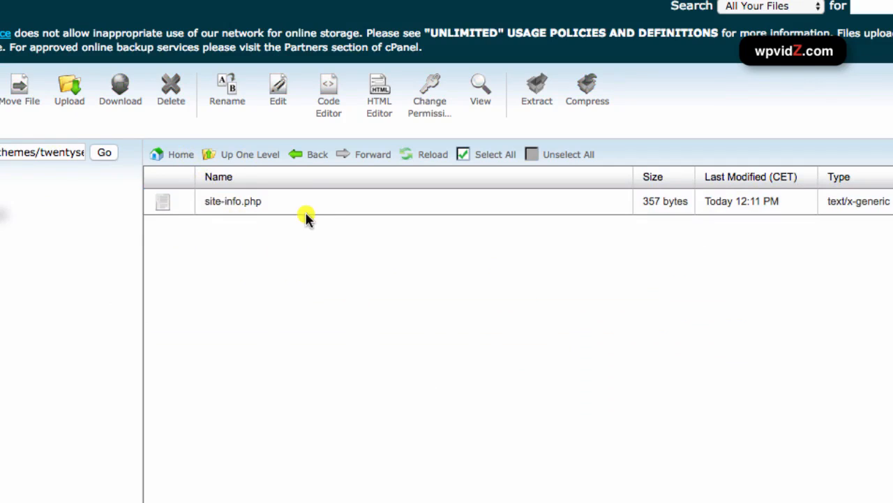
left_click(233, 201)
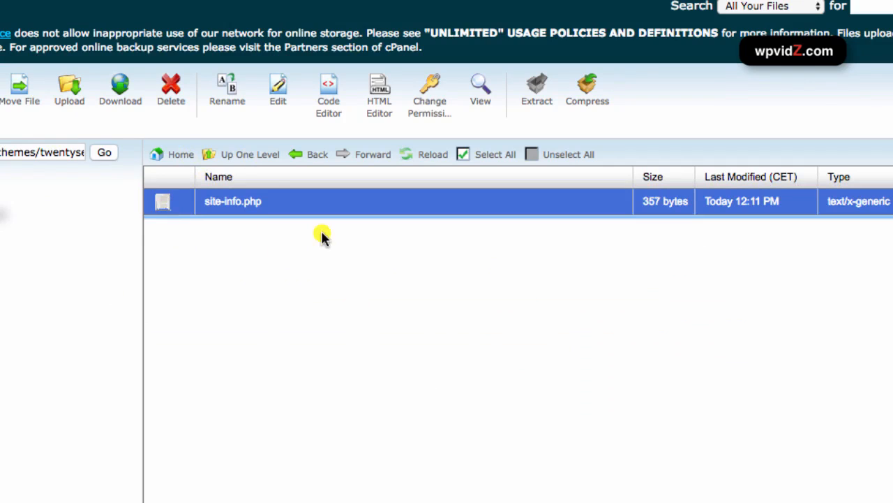
mouse_move(328, 95)
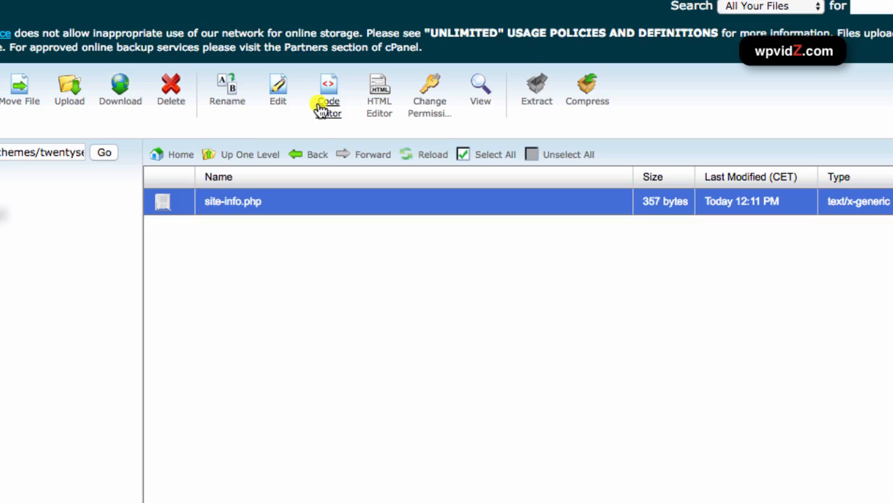
Open site-info.php in Code Editor with the font size set to 14 pt.
left_click(328, 91)
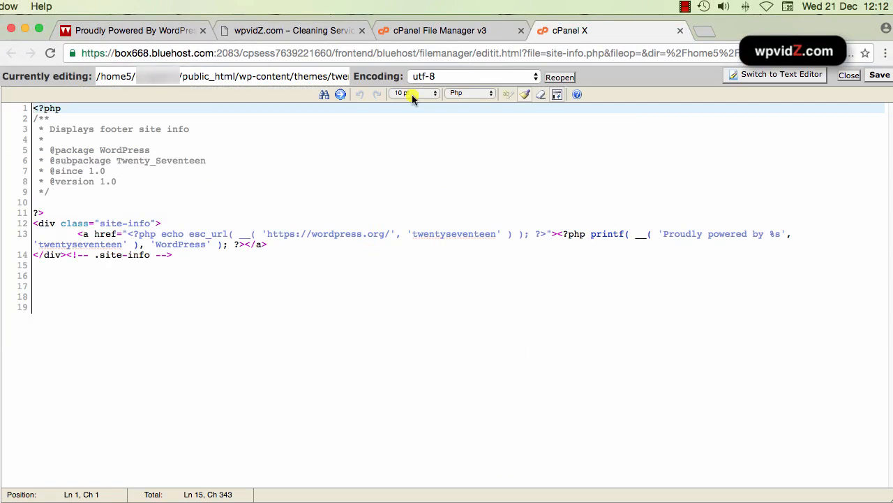
left_click(413, 93)
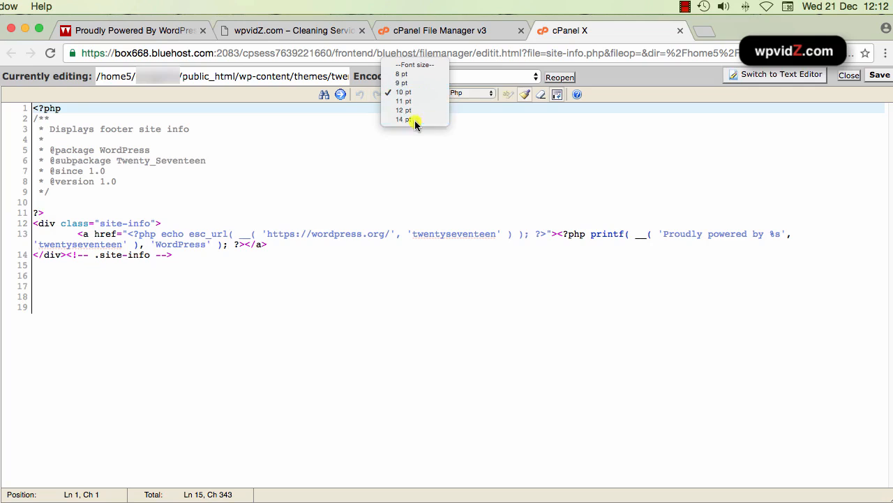
left_click(403, 118)
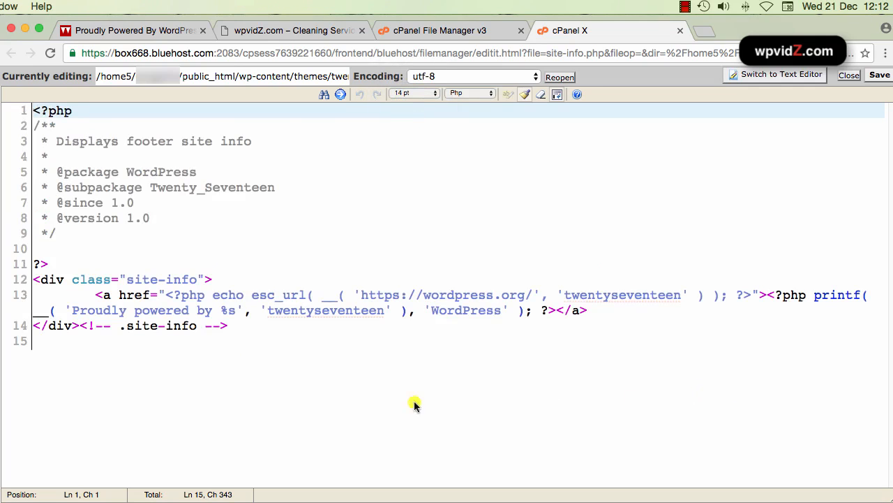
Remove the WordPress.org <a href> and </a> tags on line 13 and save.
left_click_drag(96, 295, 589, 310)
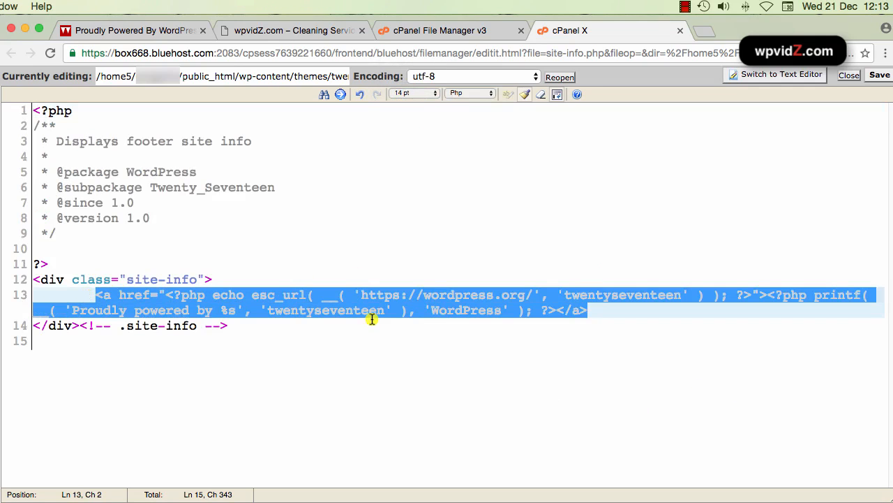
mouse_move(603, 309)
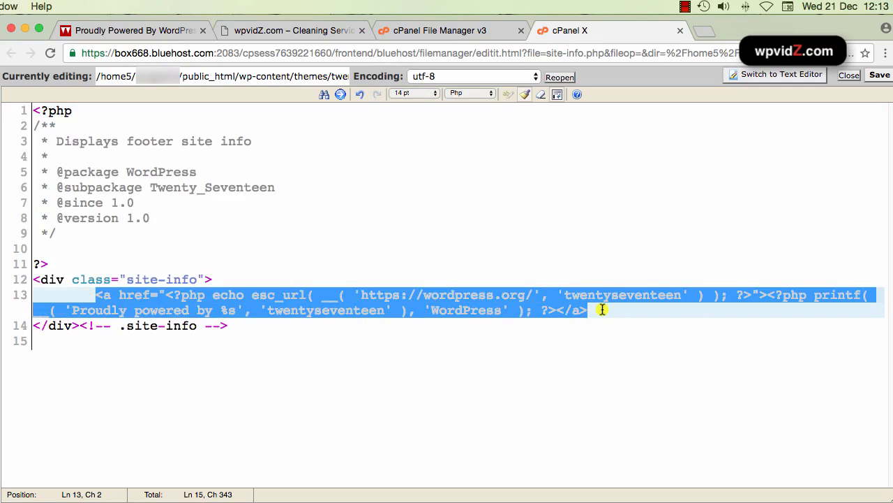
left_click(588, 310)
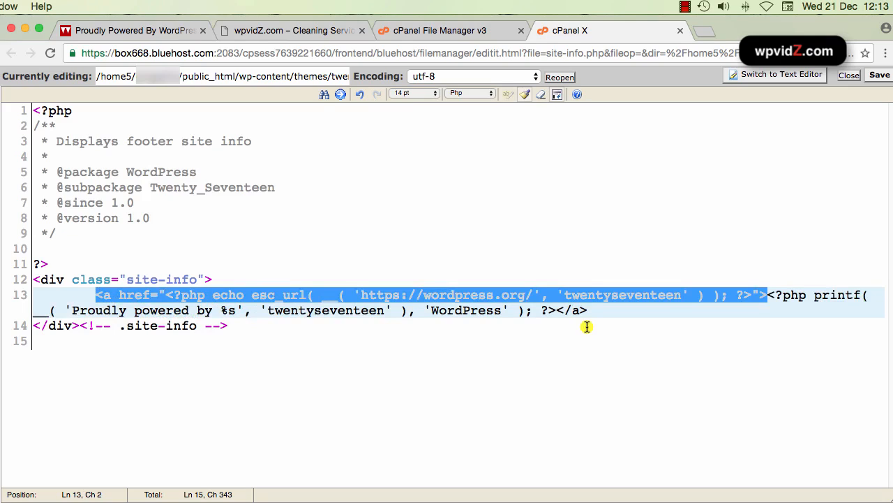
mouse_move(765, 344)
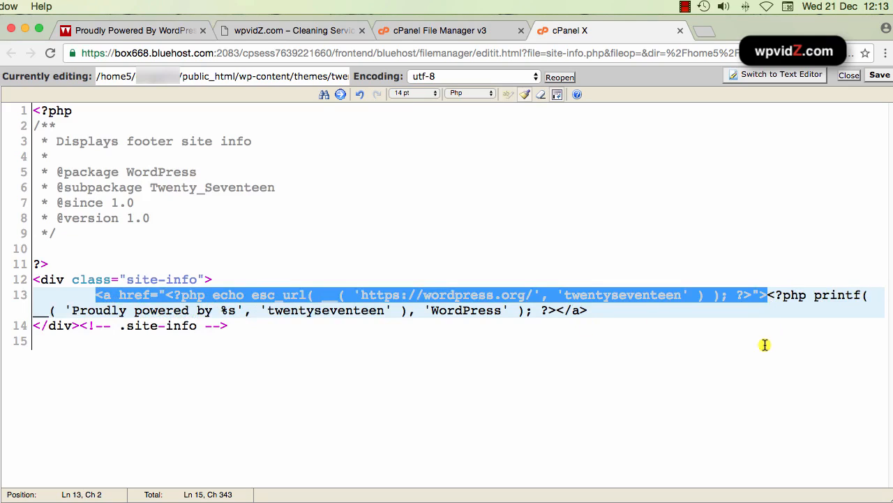
key("Delete")
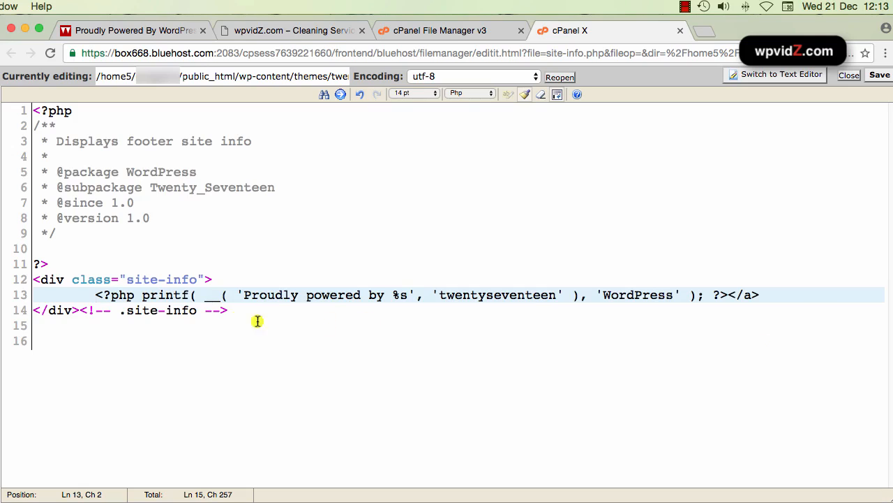
double_click(741, 295)
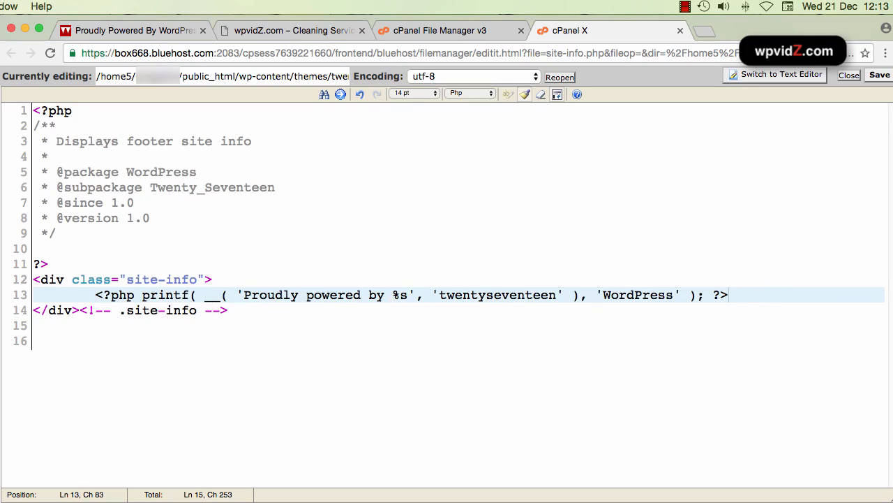
left_click(879, 75)
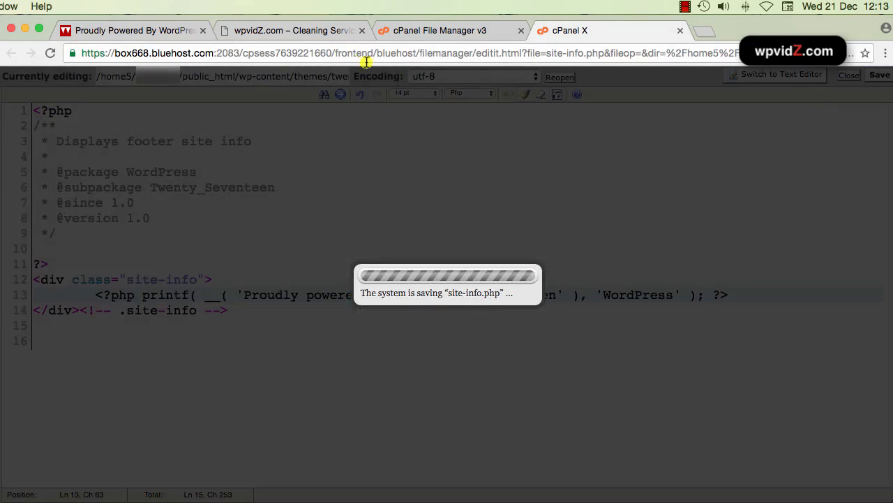
Reload kimwp.com; the footer still reads 'Proudly powered by WordPress'.
left_click(132, 30)
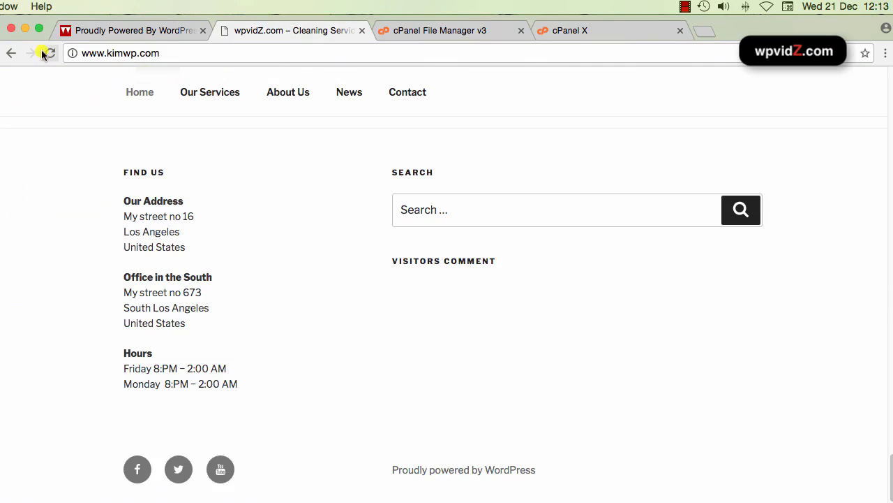
left_click(49, 53)
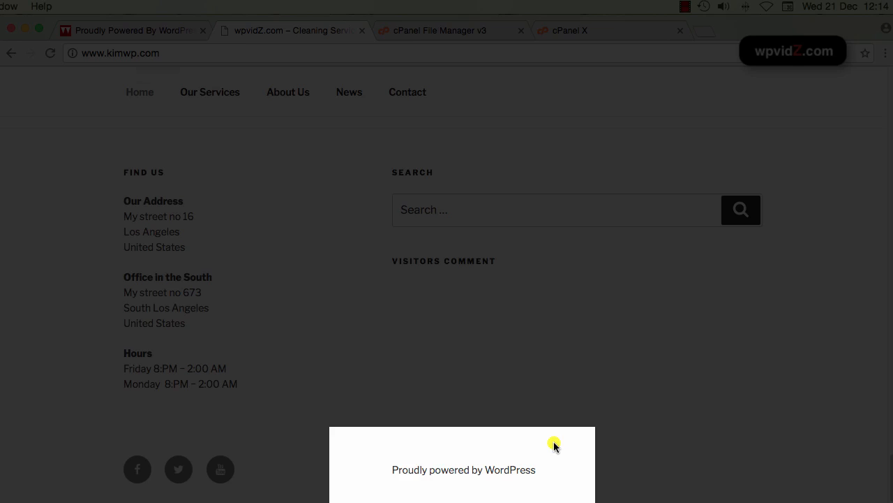
mouse_move(424, 472)
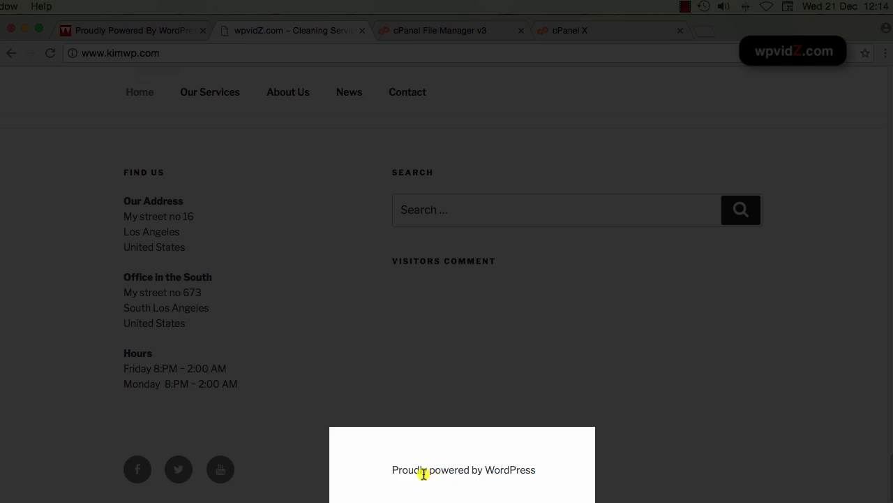
mouse_move(527, 469)
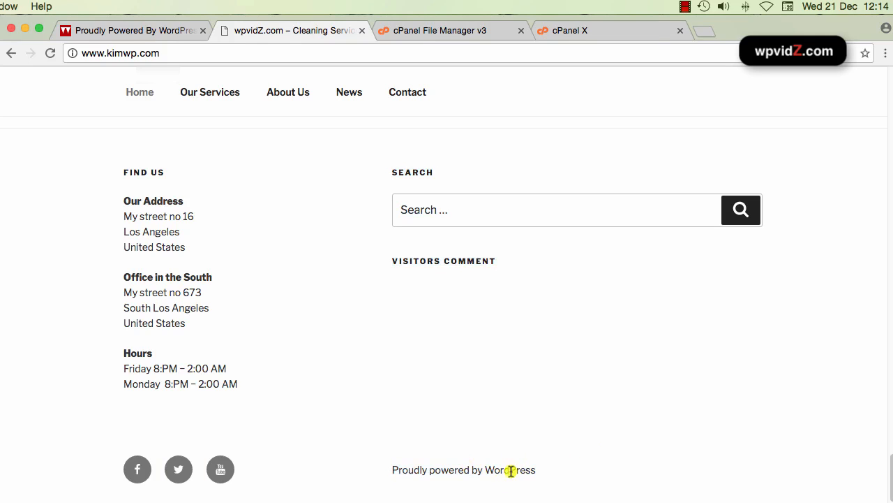
mouse_move(538, 471)
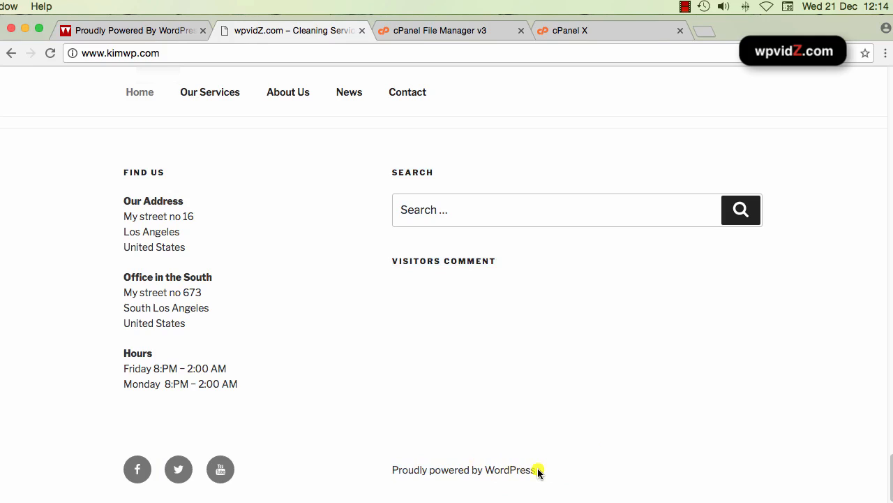
mouse_move(645, 469)
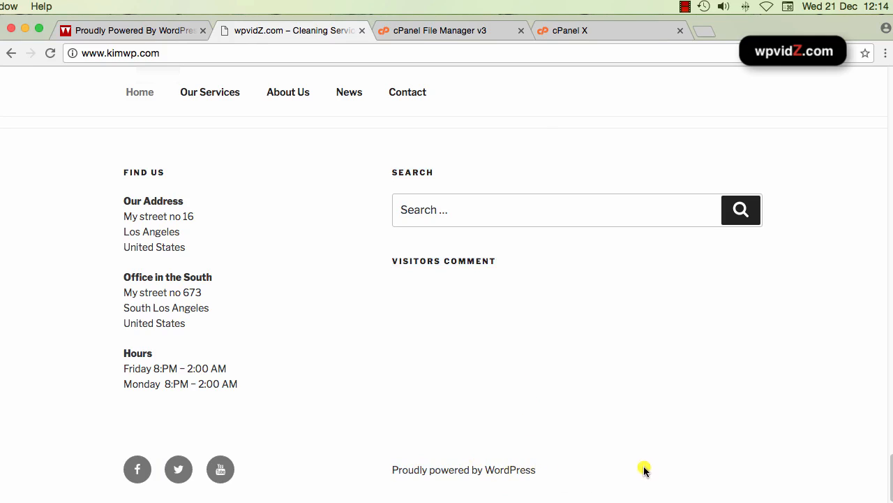
mouse_move(152, 21)
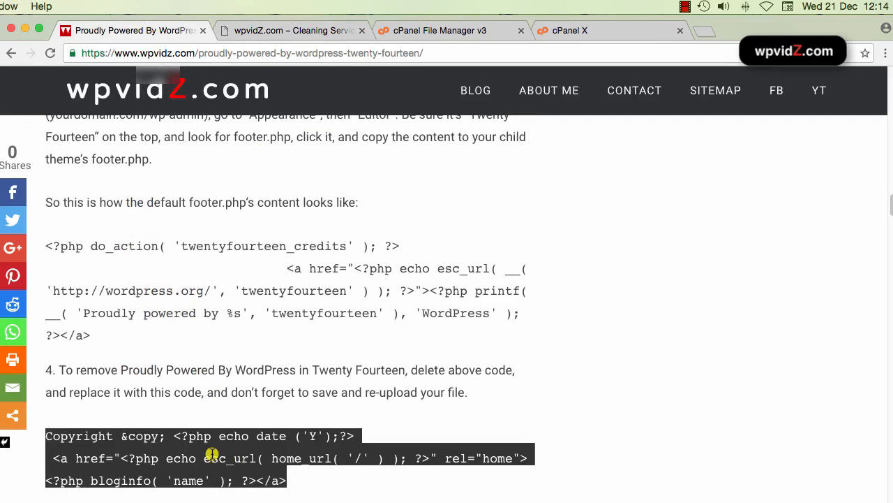
Paste the Copyright &copy; site-name link snippet into site-info.php after the printf line.
right_click(144, 458)
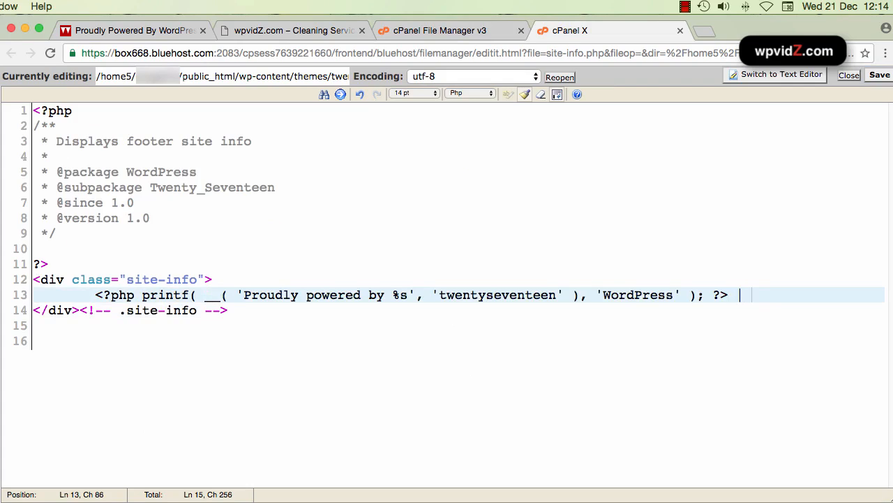
type("√")
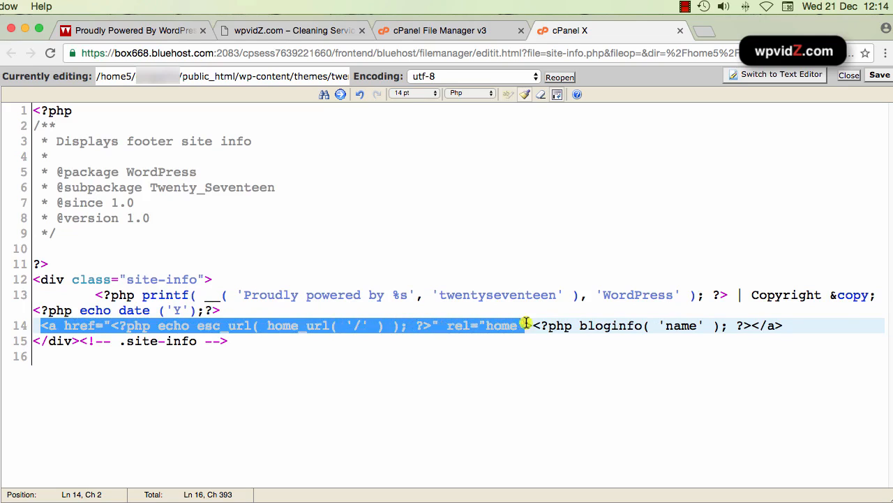
left_click(747, 325)
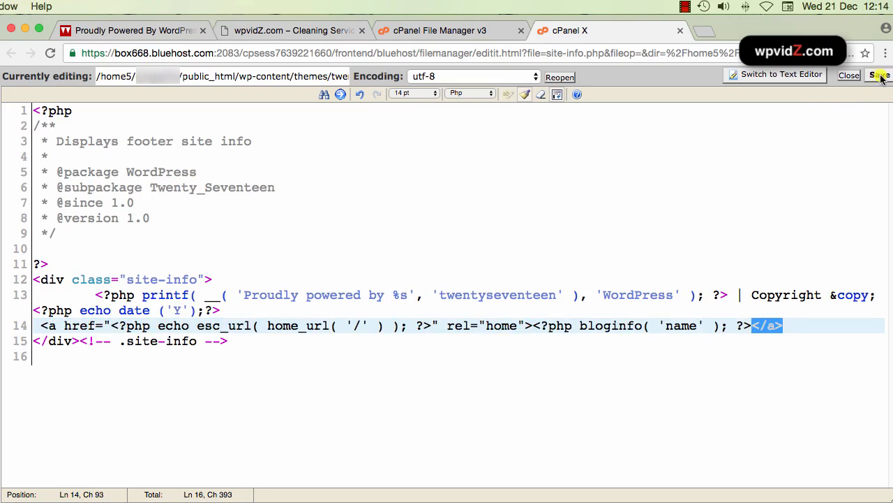
Reload kimwp.com and confirm the footer shows '| Copyright © 2016 wpvidZ.com'.
left_click(286, 30)
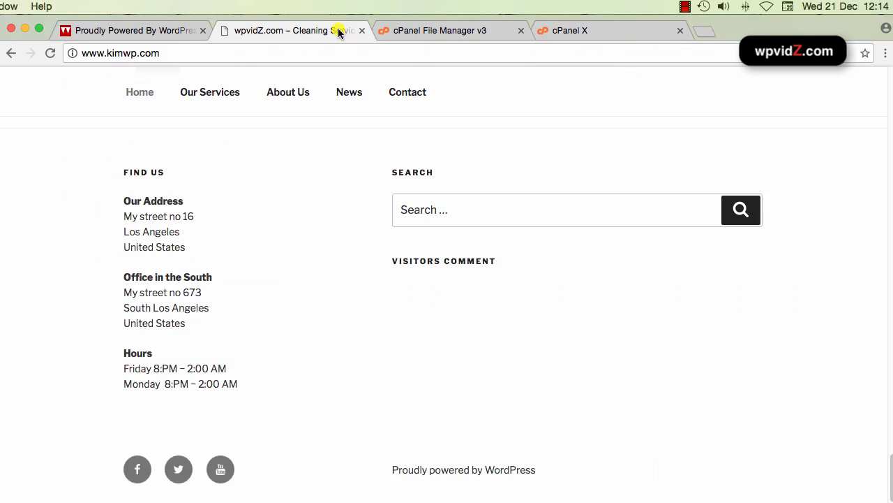
mouse_move(26, 61)
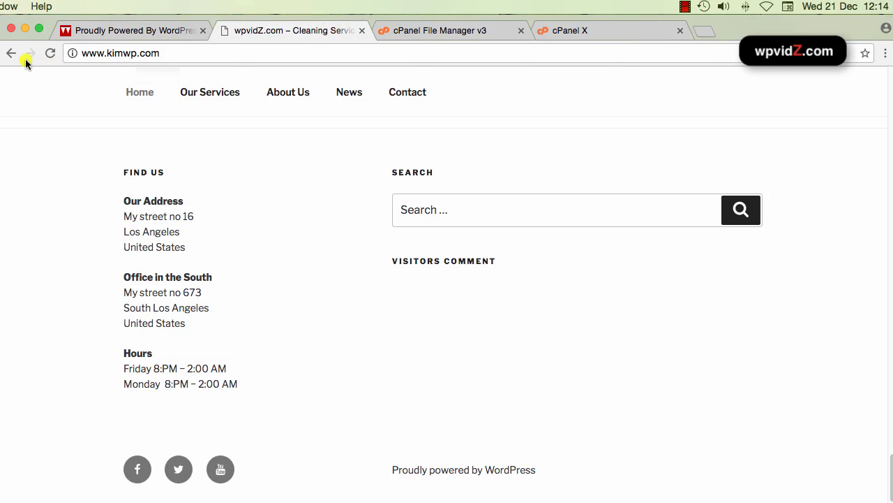
left_click(50, 53)
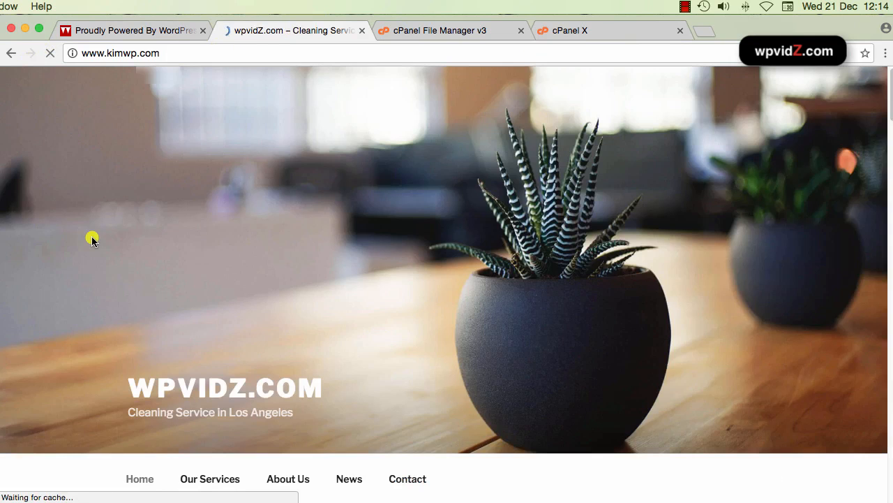
scroll("down", 3)
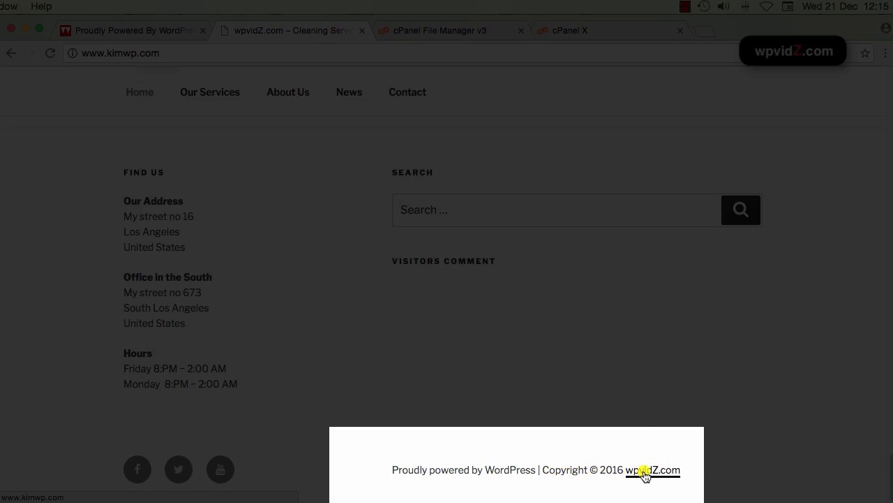
mouse_move(659, 474)
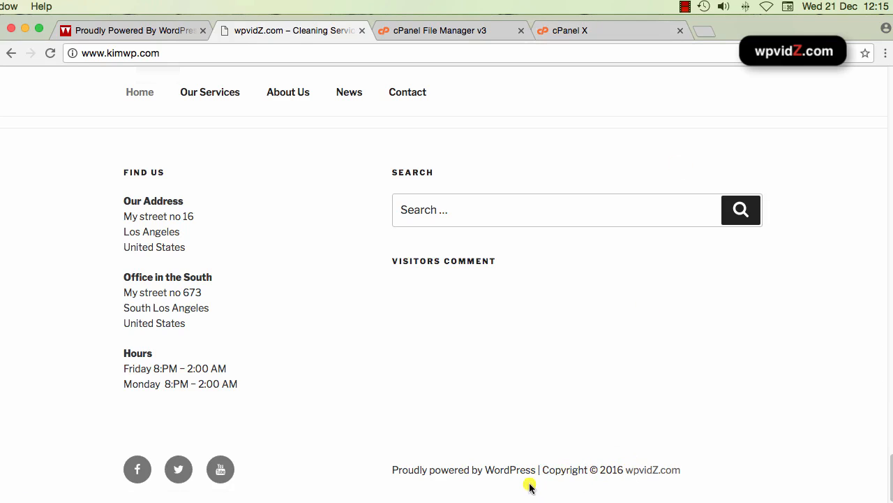
mouse_move(587, 131)
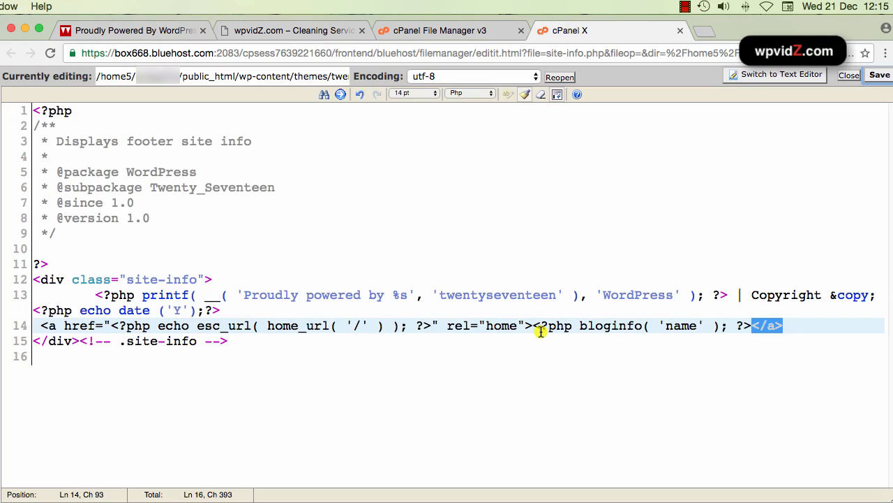
Delete the 'Proudly powered by WordPress' printf text on line 13, then reload the site.
left_click(752, 294)
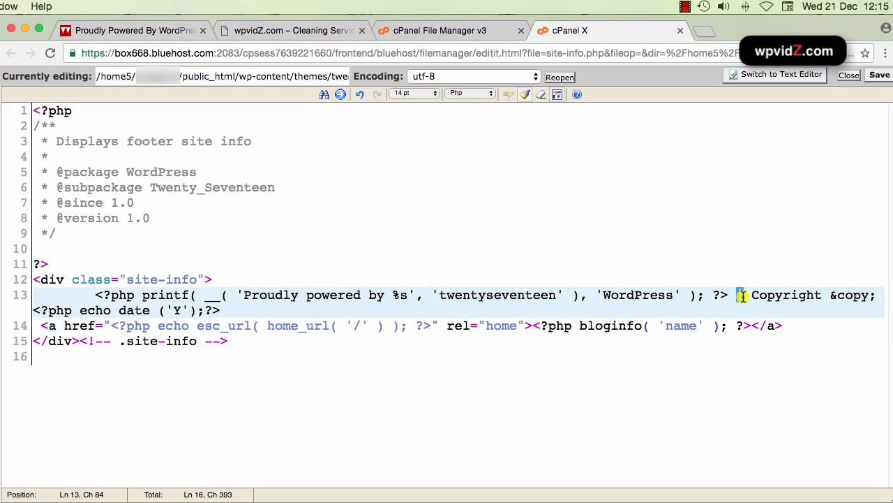
left_click_drag(742, 295, 293, 294)
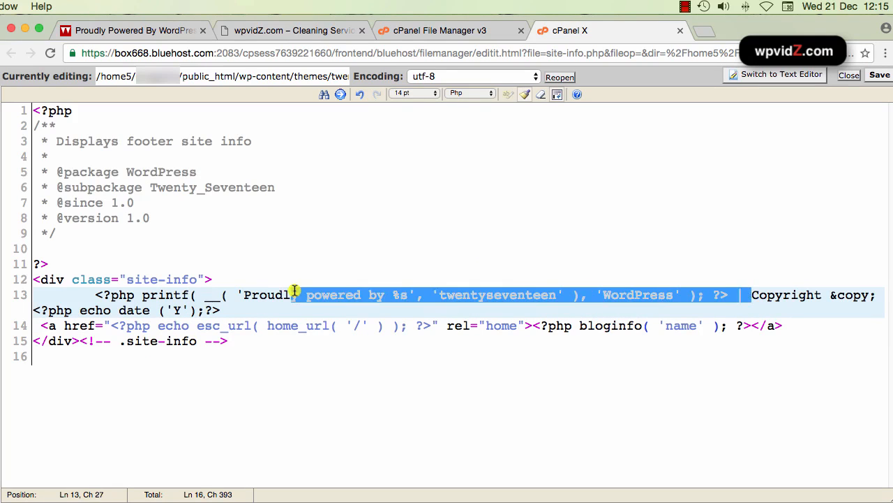
left_click(97, 295)
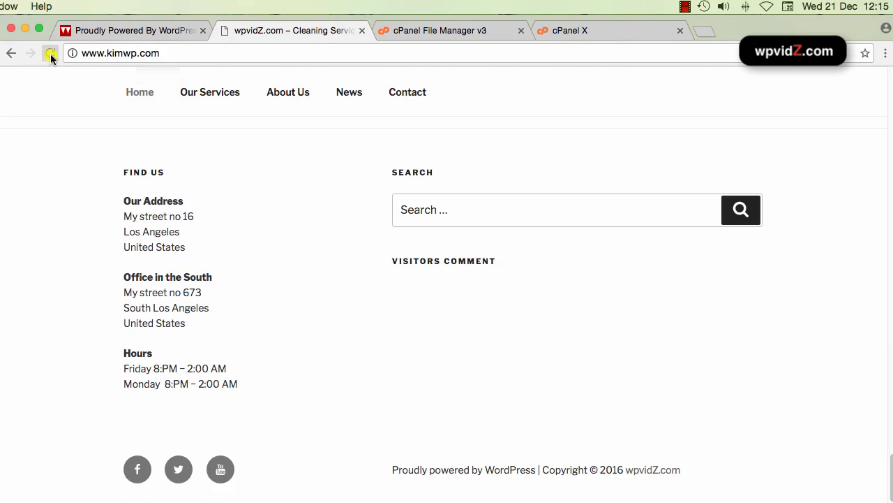
left_click(49, 53)
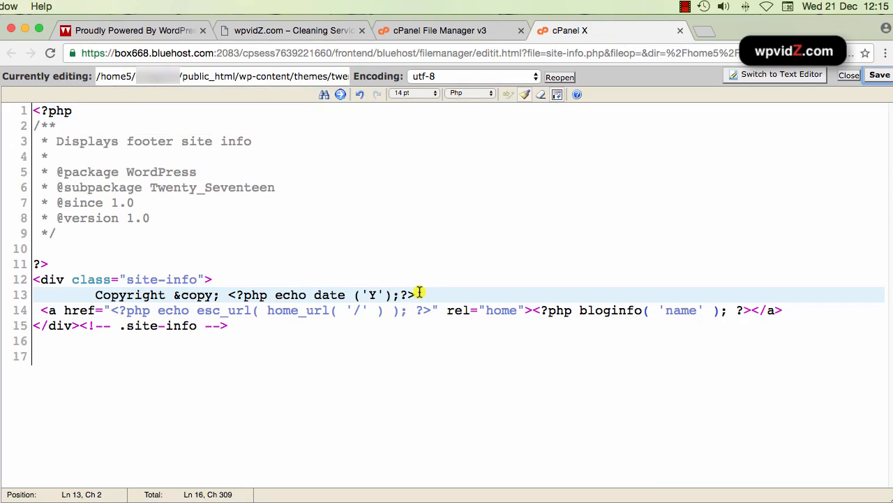
mouse_move(372, 295)
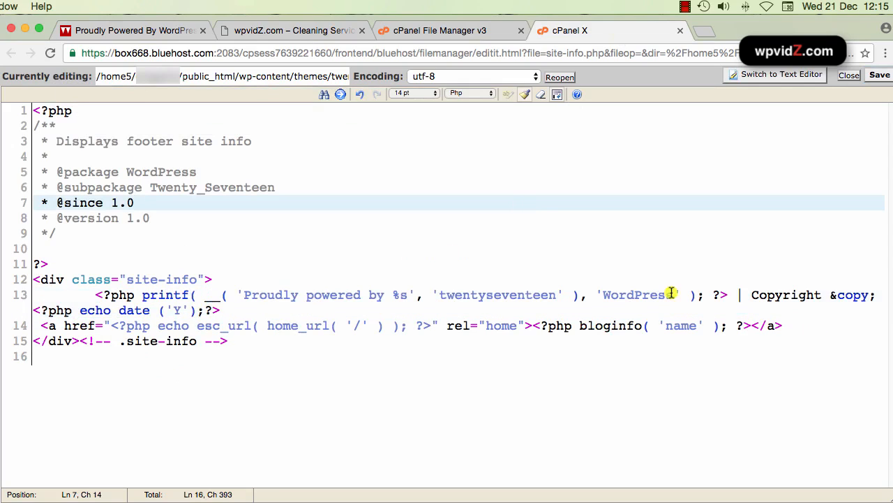
mouse_move(356, 349)
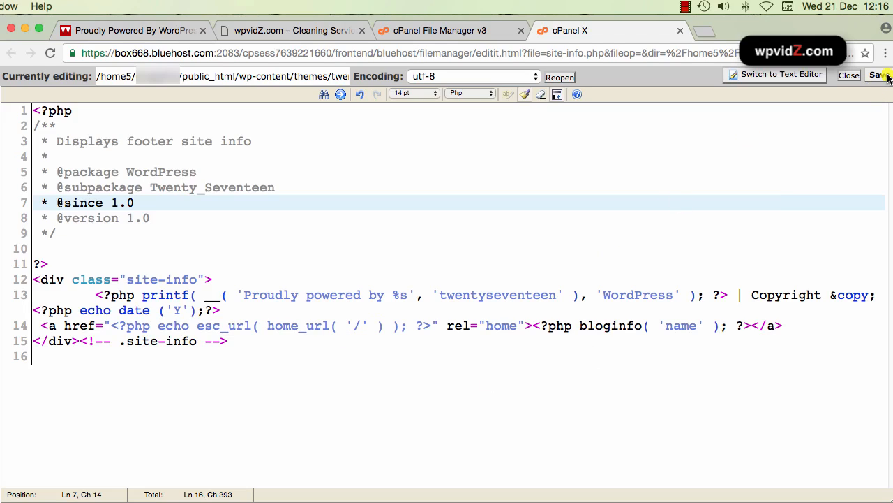
Save the restored printf line, reword 'Proudly powered by' to 'Built with', and save again.
left_click(881, 75)
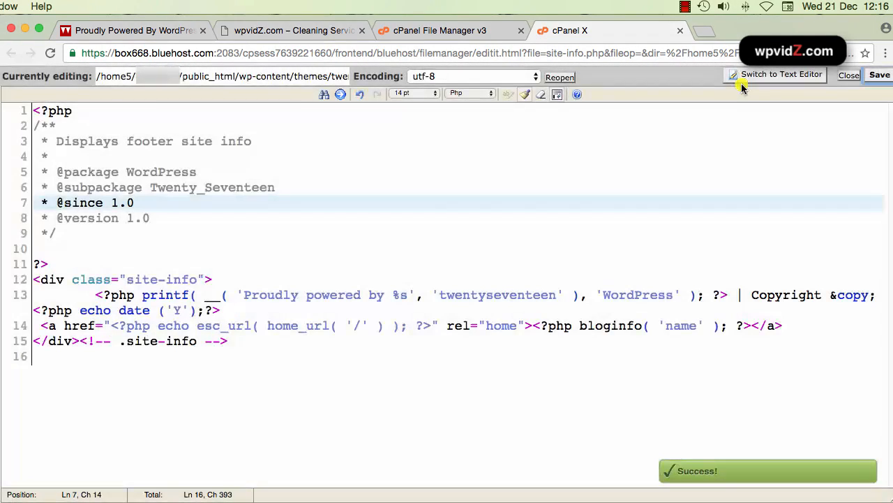
mouse_move(482, 308)
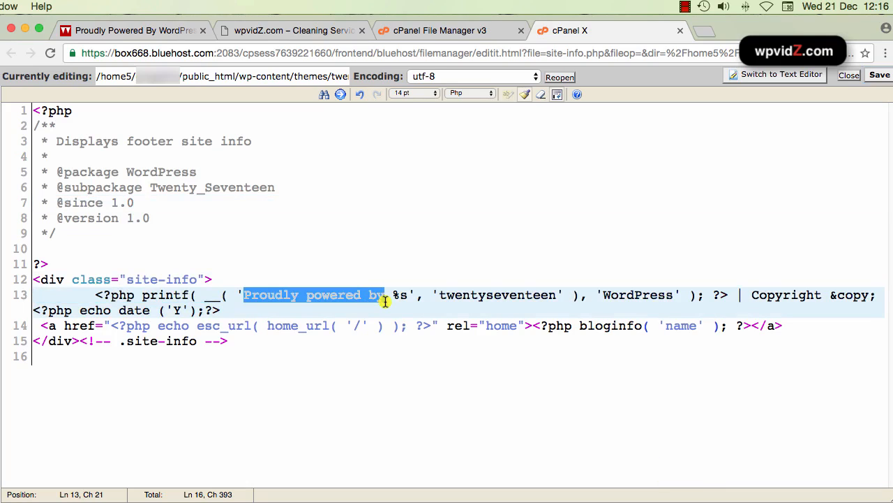
type("Built")
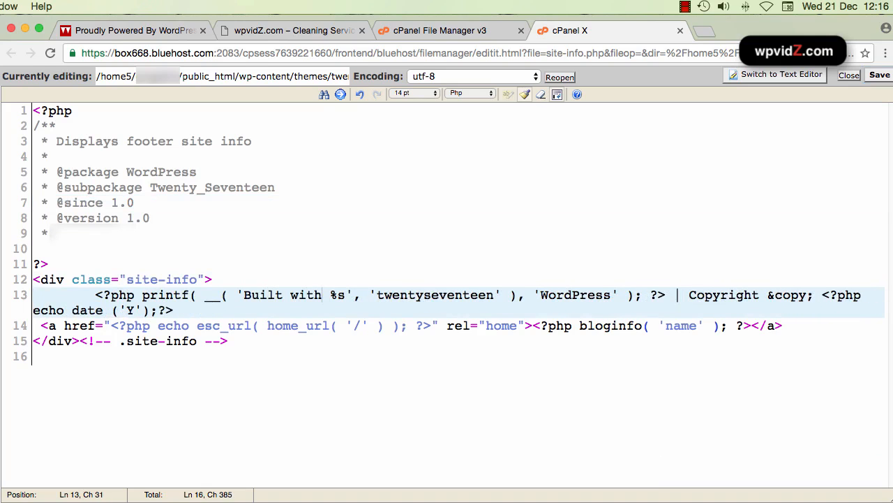
left_click(879, 74)
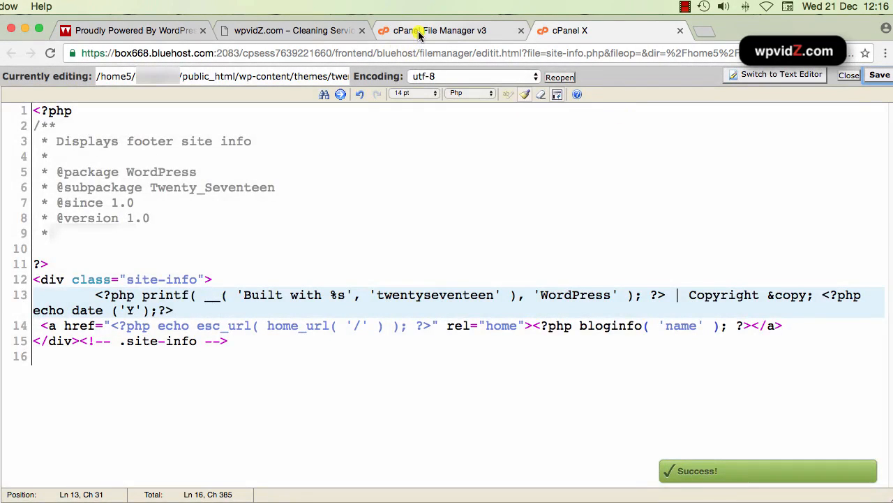
Reload the wpvidZ.com site to show the 'Built with WordPress | Copyright © 2016' footer.
left_click(133, 30)
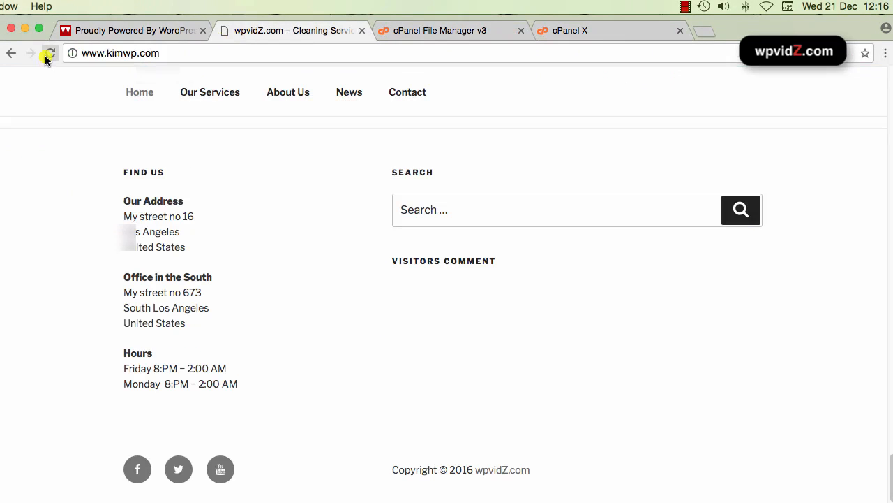
left_click(50, 53)
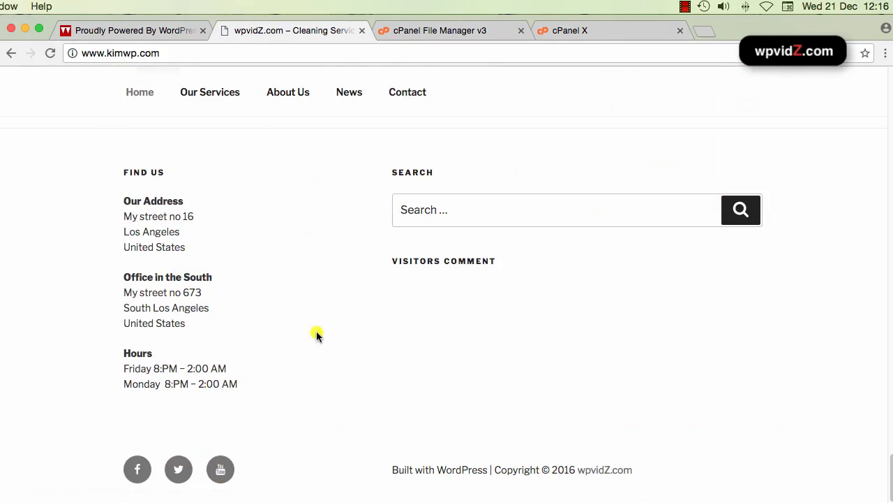
mouse_move(546, 469)
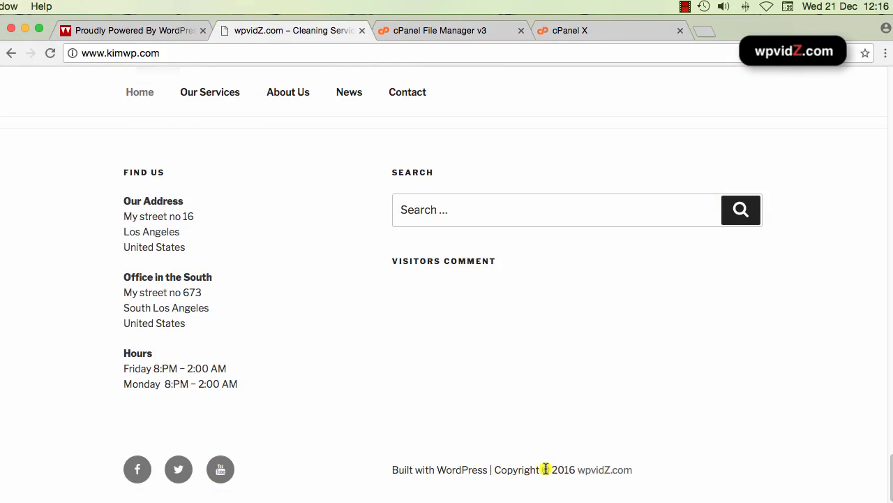
mouse_move(605, 470)
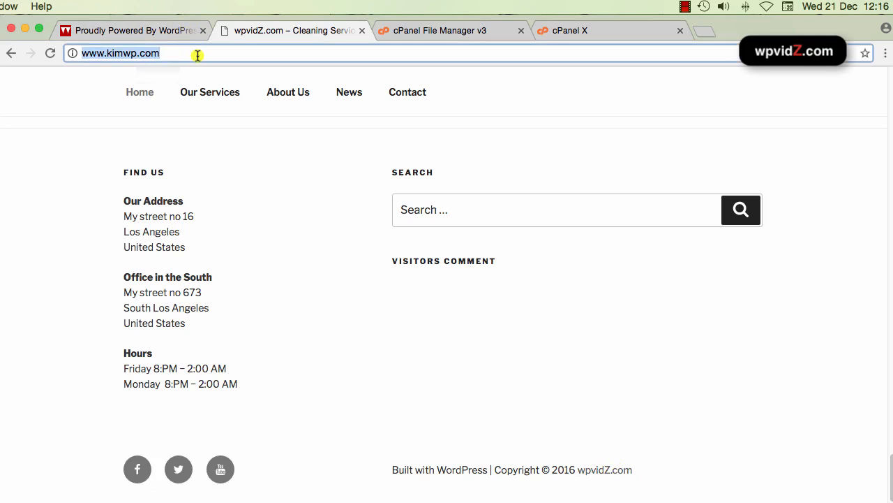
Go to the /wp admin dashboard and launch Customize Your Site.
type("/wp")
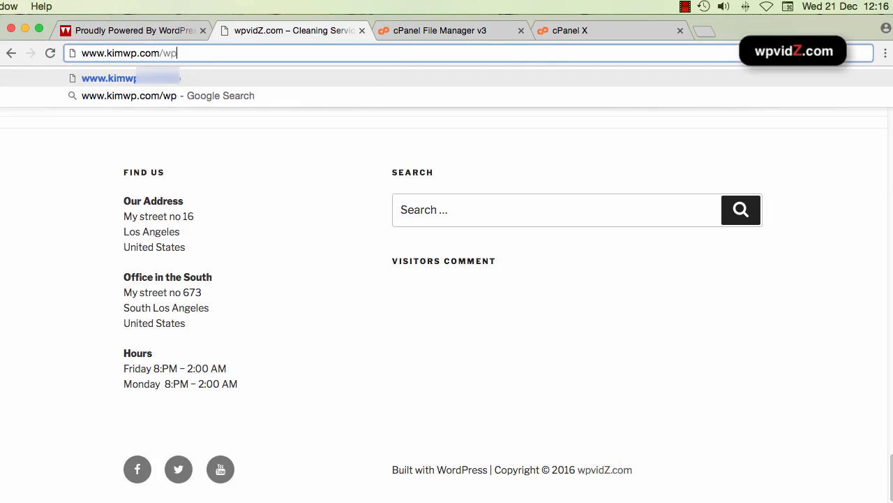
key("Return")
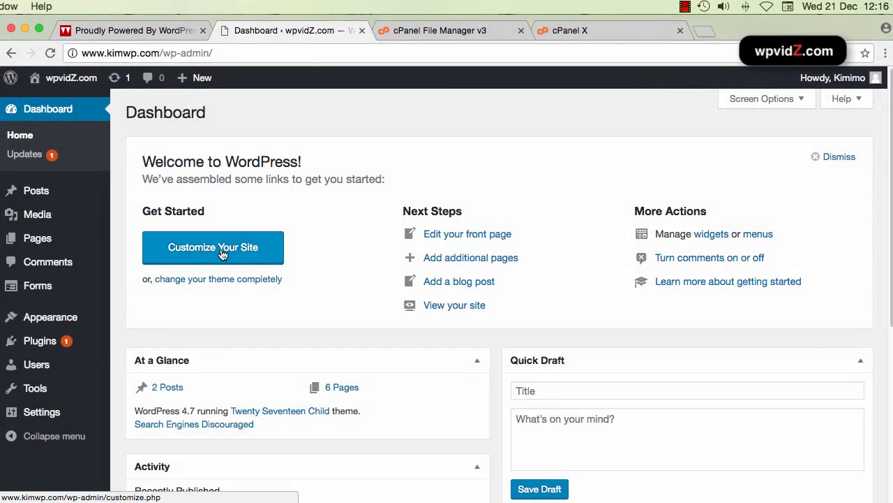
left_click(213, 247)
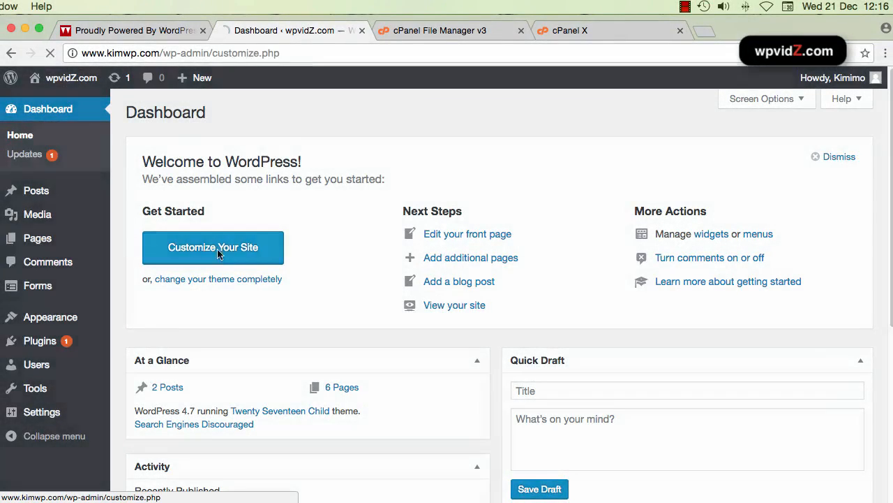
left_click(213, 247)
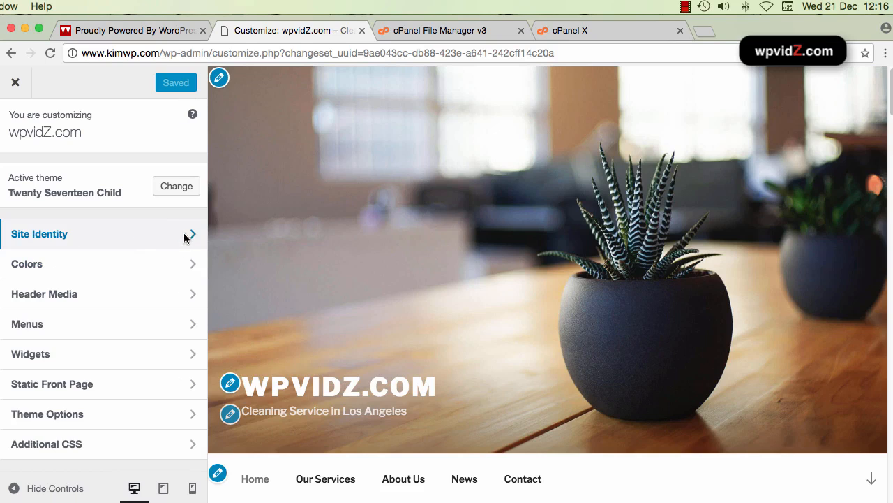
Retitle the site 'Demo of wpvidZ.com' in Site Identity, publish, and close the Customizer.
left_click(103, 234)
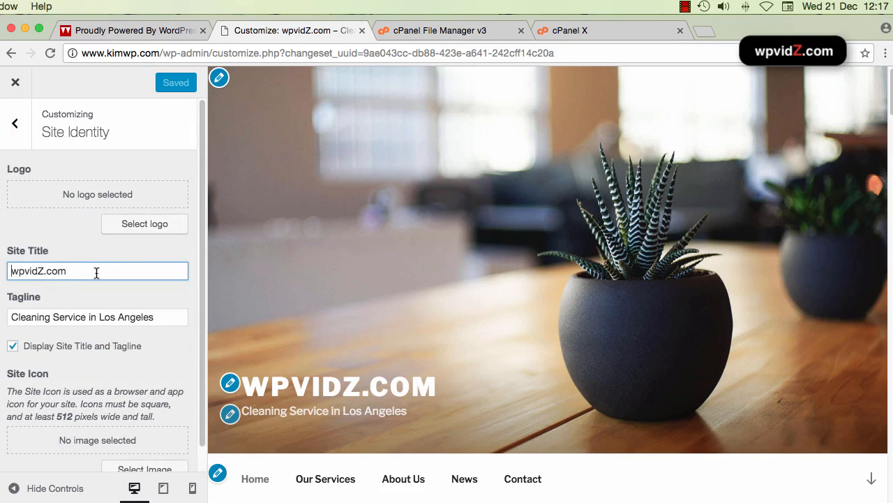
type("Demo of")
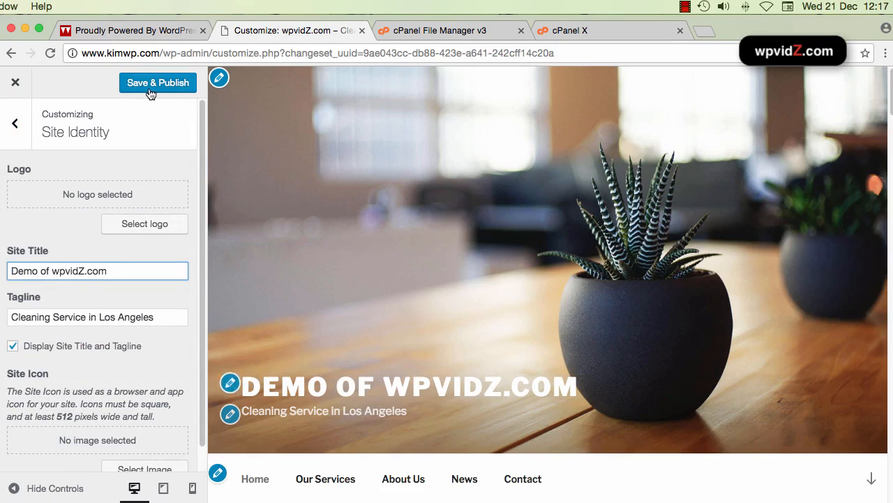
left_click(157, 82)
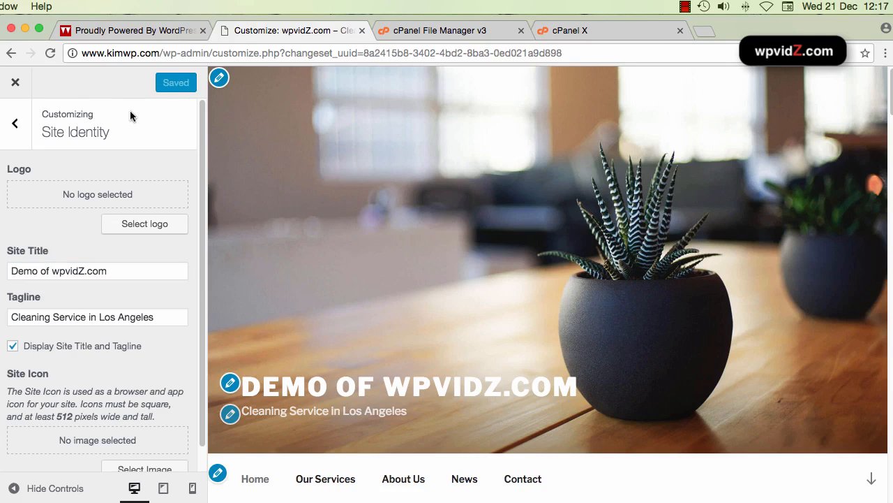
left_click(15, 82)
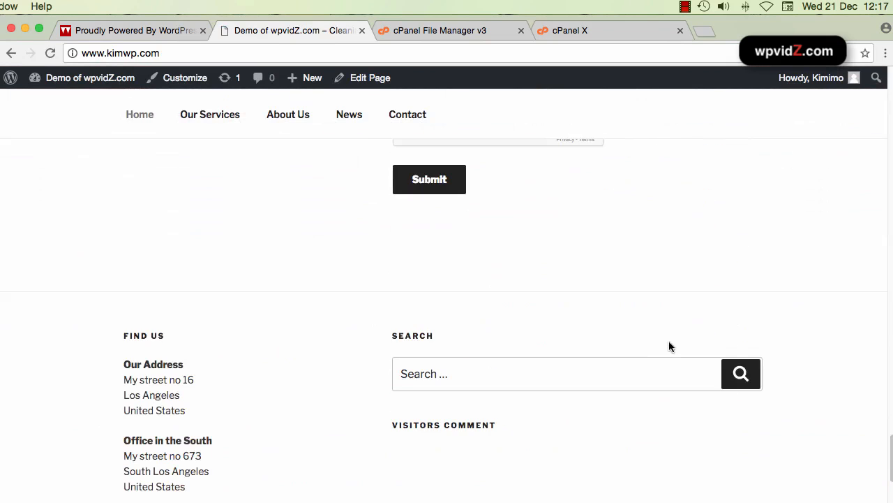
Scroll down to check the footer shows the 'Demo of wpvidZ.com' site-name link.
scroll("down", 3)
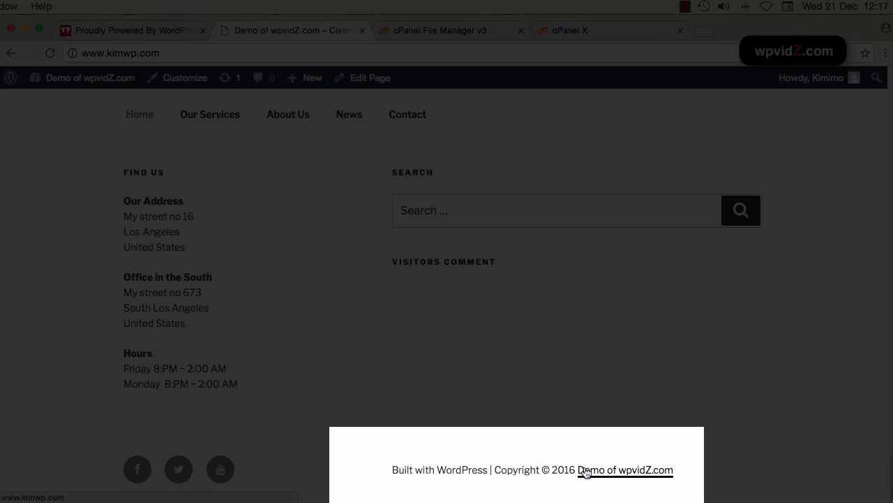
mouse_move(617, 470)
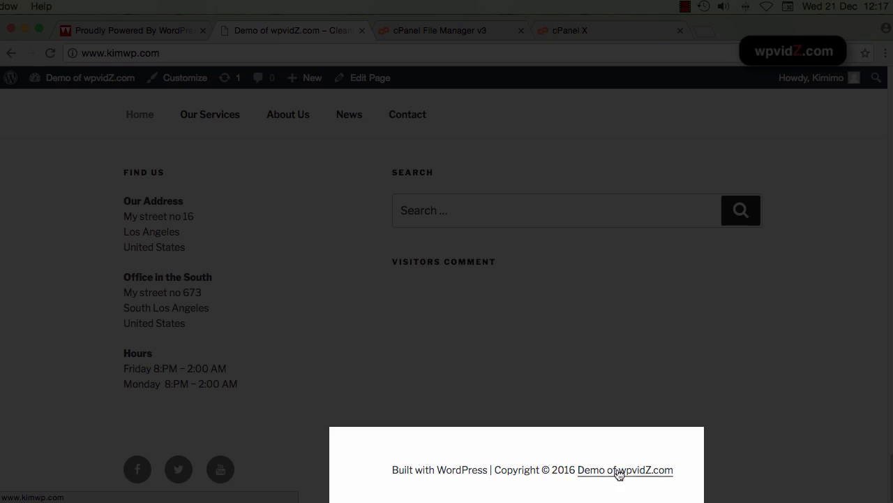
mouse_move(614, 480)
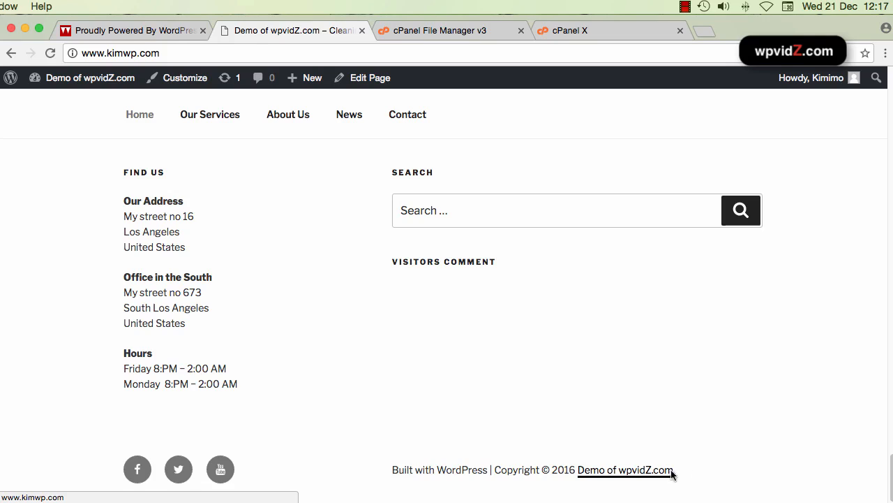
mouse_move(691, 469)
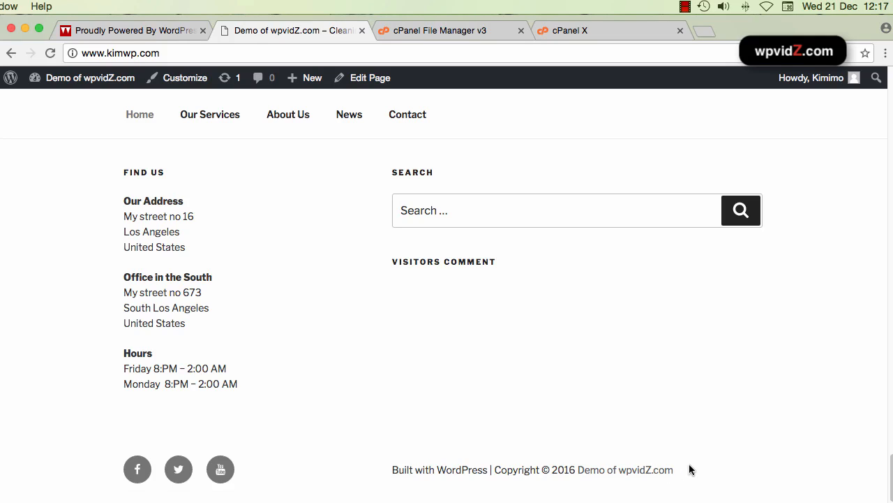
mouse_move(719, 459)
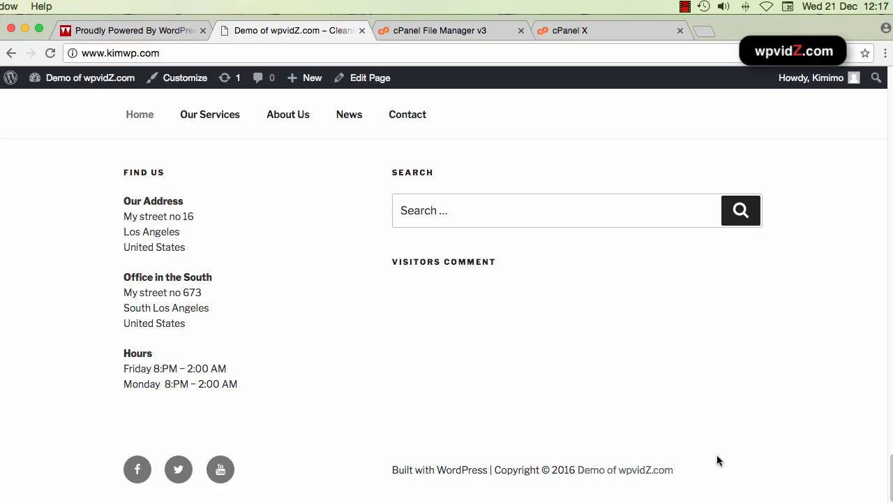
mouse_move(625, 496)
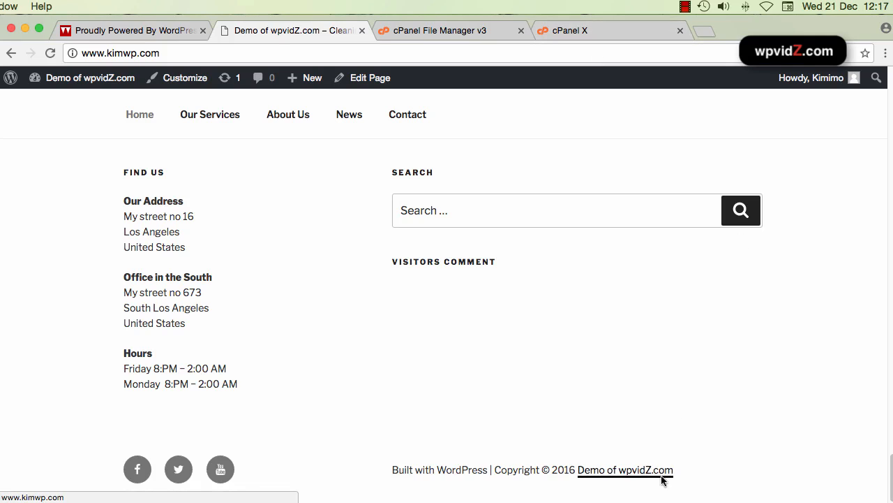
mouse_move(178, 303)
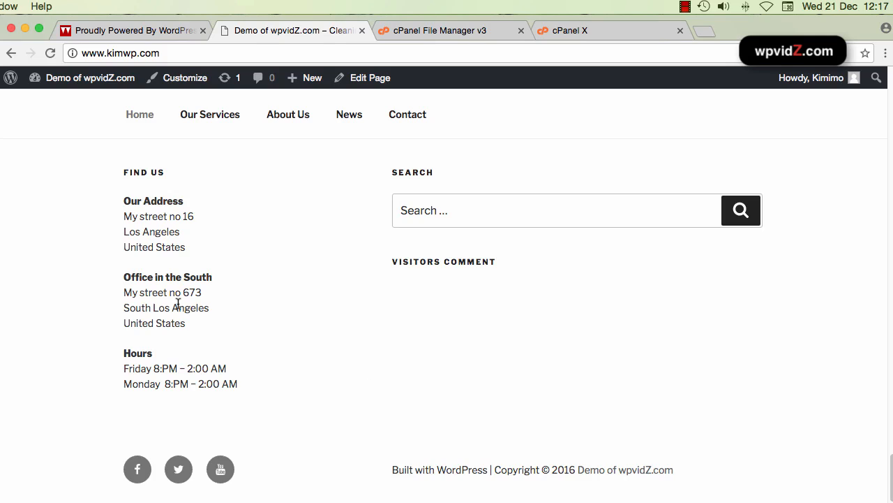
mouse_move(600, 480)
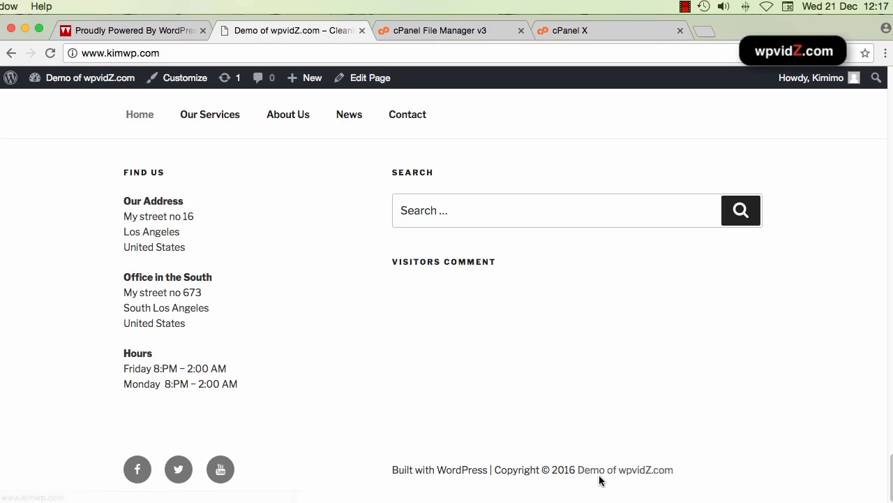
mouse_move(625, 469)
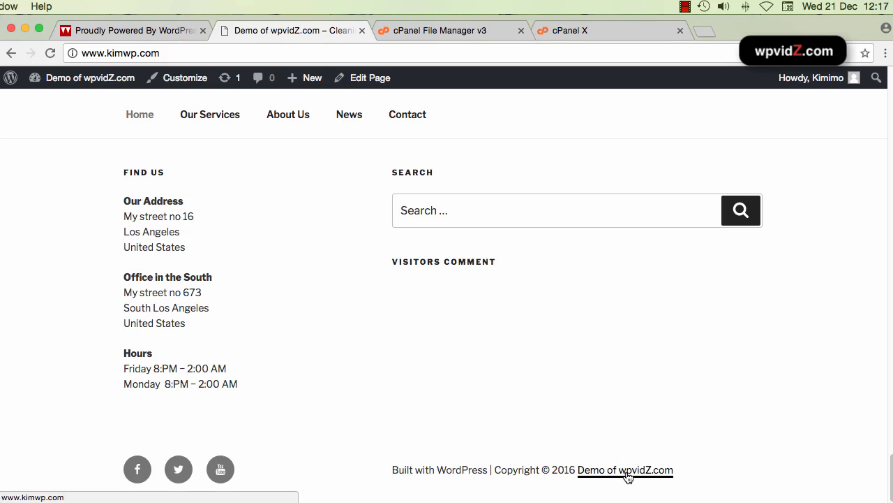
mouse_move(555, 393)
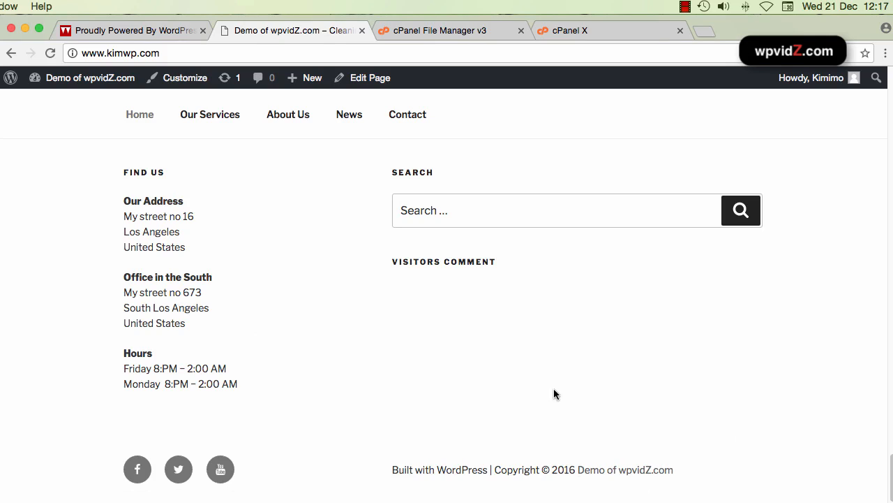